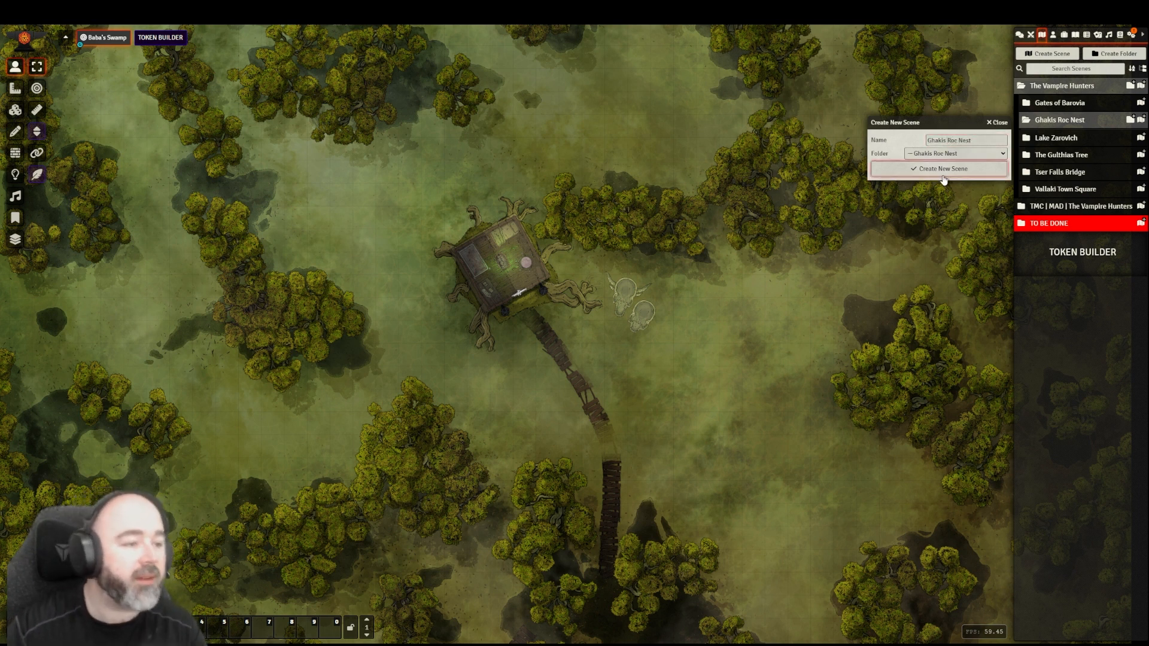
Create the new scene hidden from navigation with a black background and adjusted grid size
left_click(942, 168)
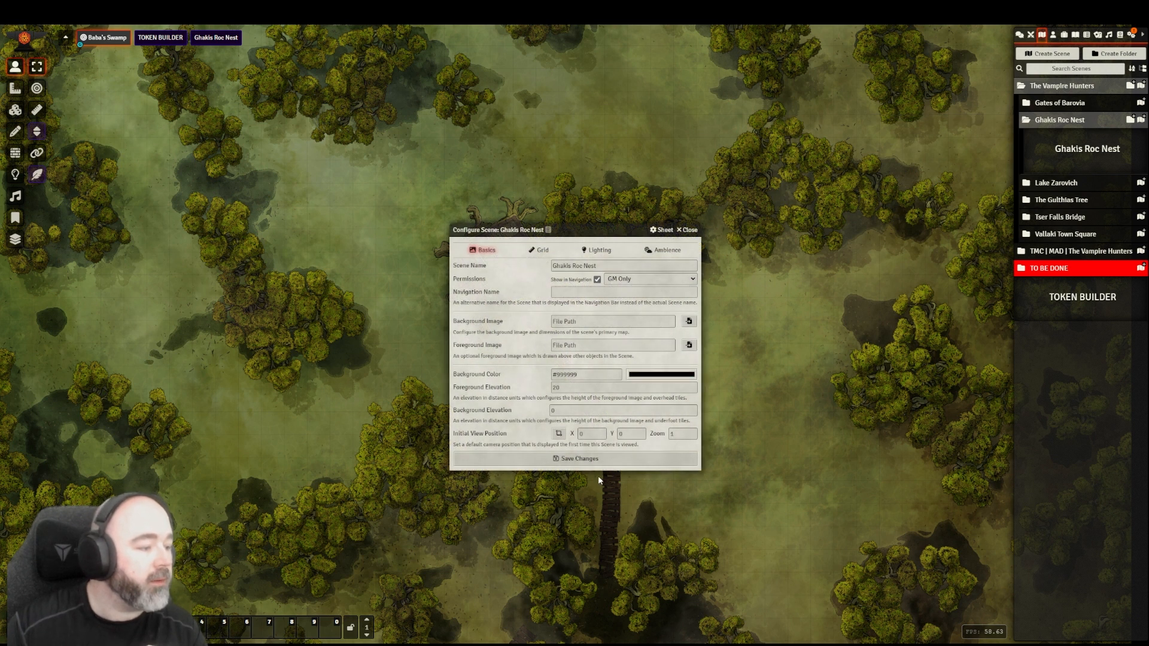
left_click(596, 279)
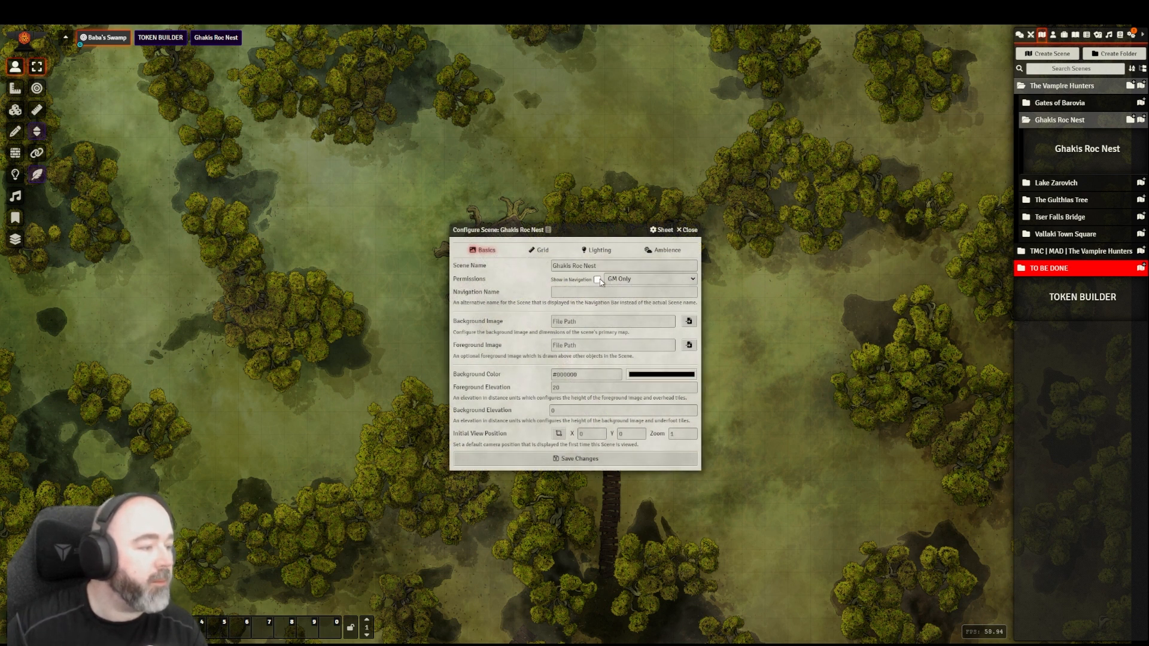
left_click(541, 250)
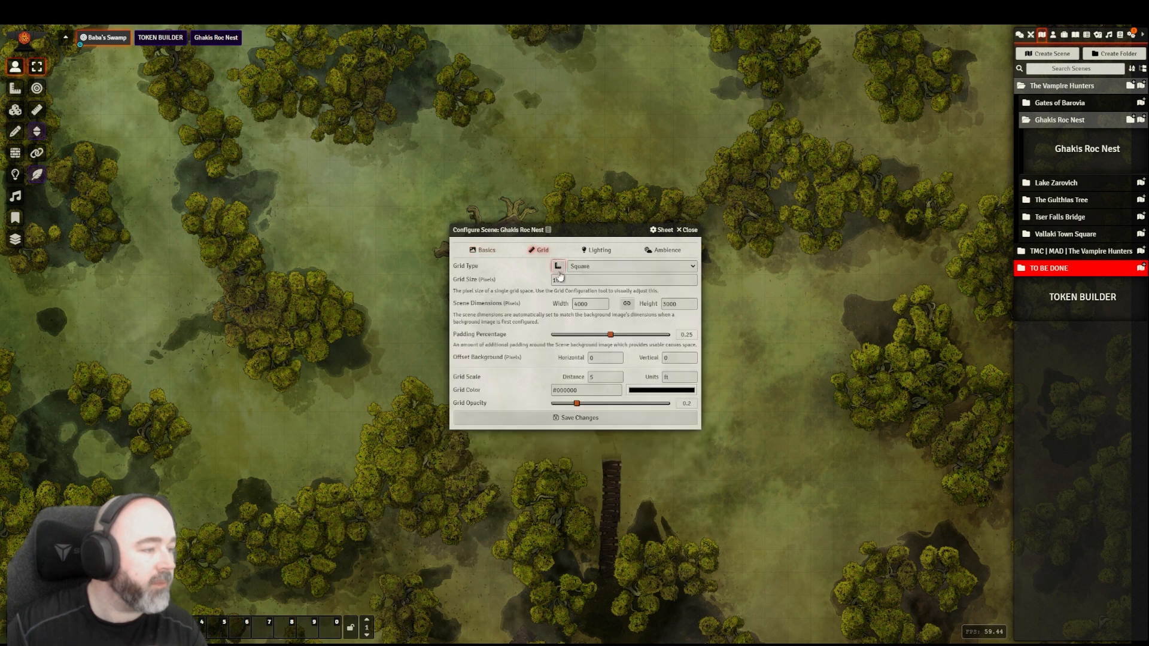
left_click(623, 279)
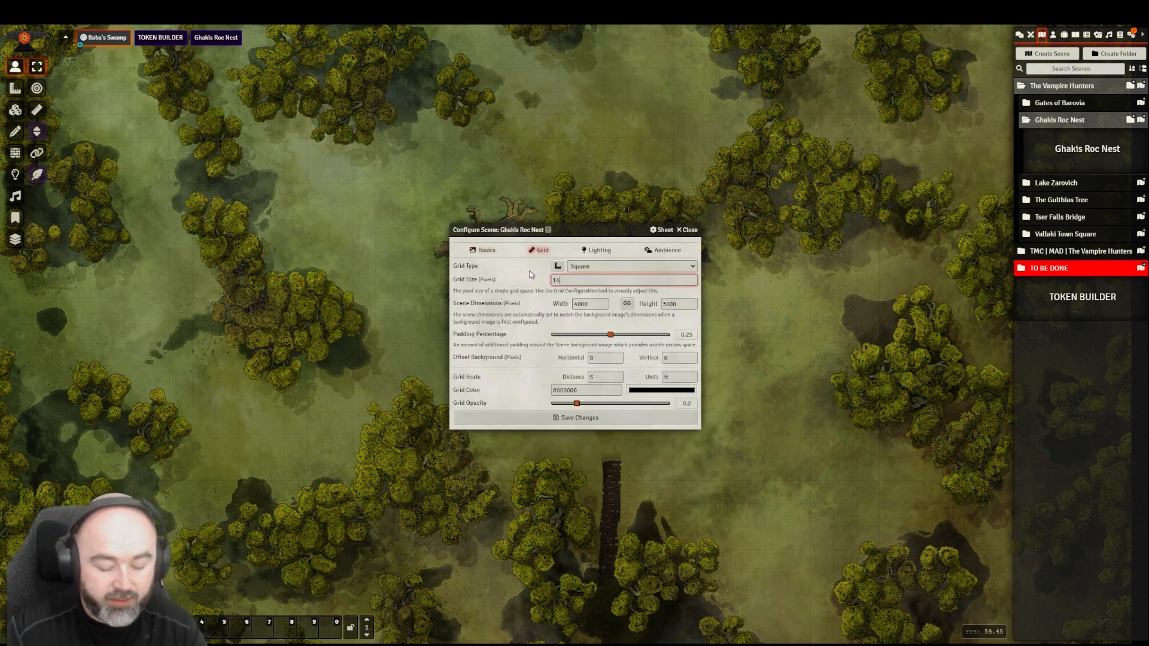
left_click(486, 250)
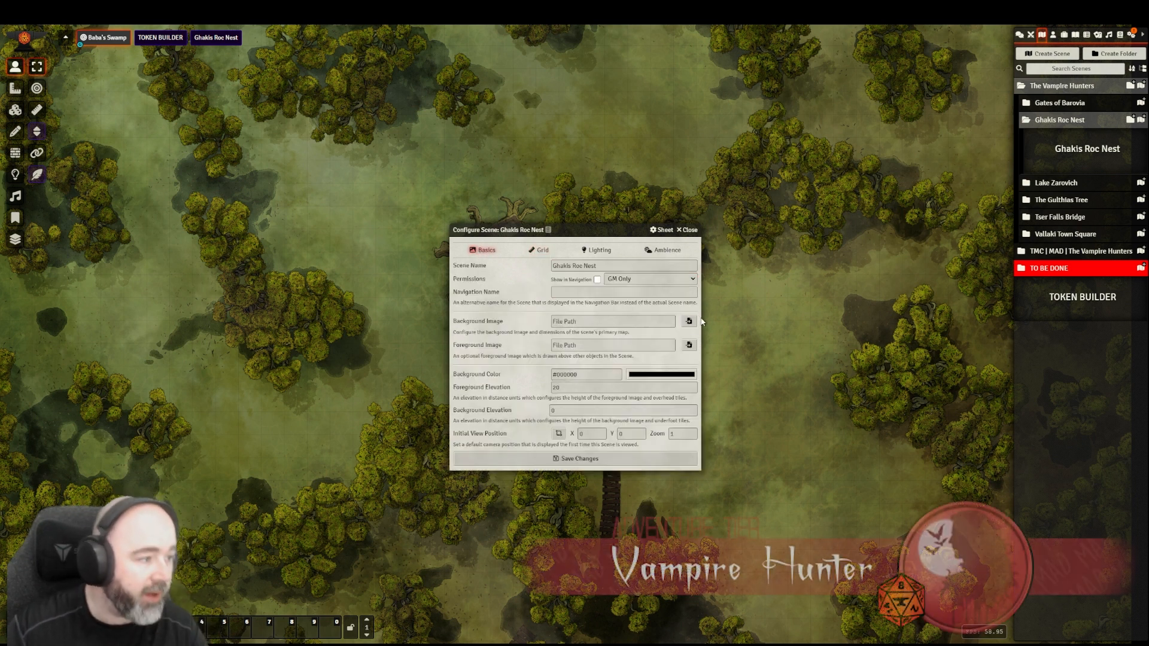
Browse the modules folder for the snowy nest map background image
left_click(687, 321)
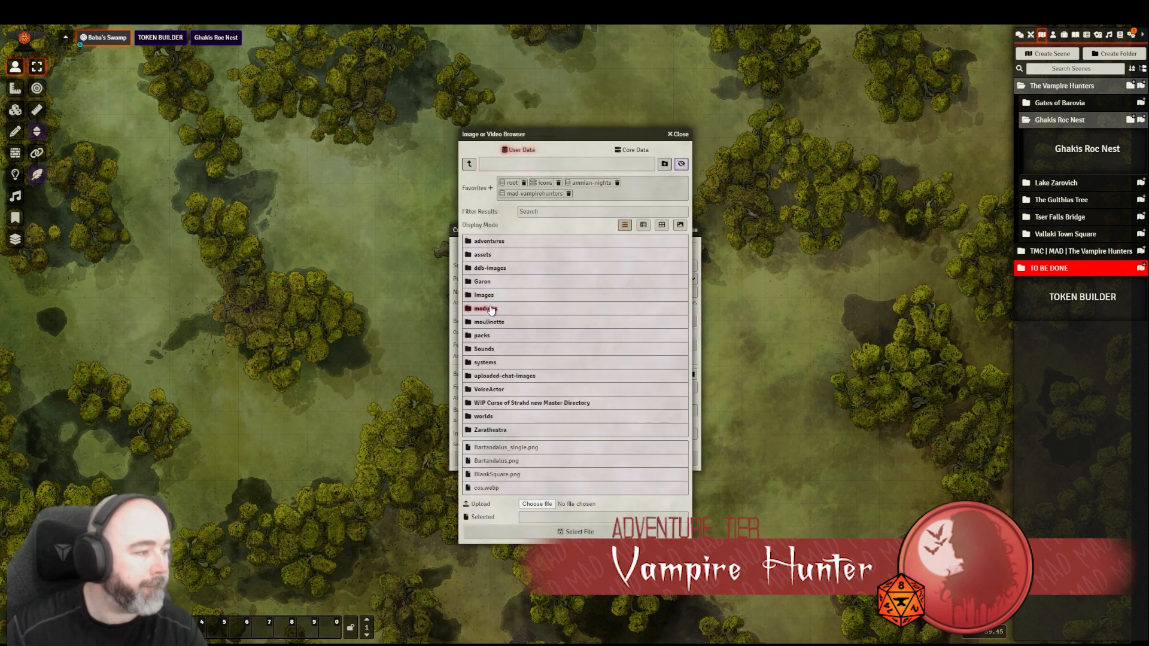
left_click(534, 193)
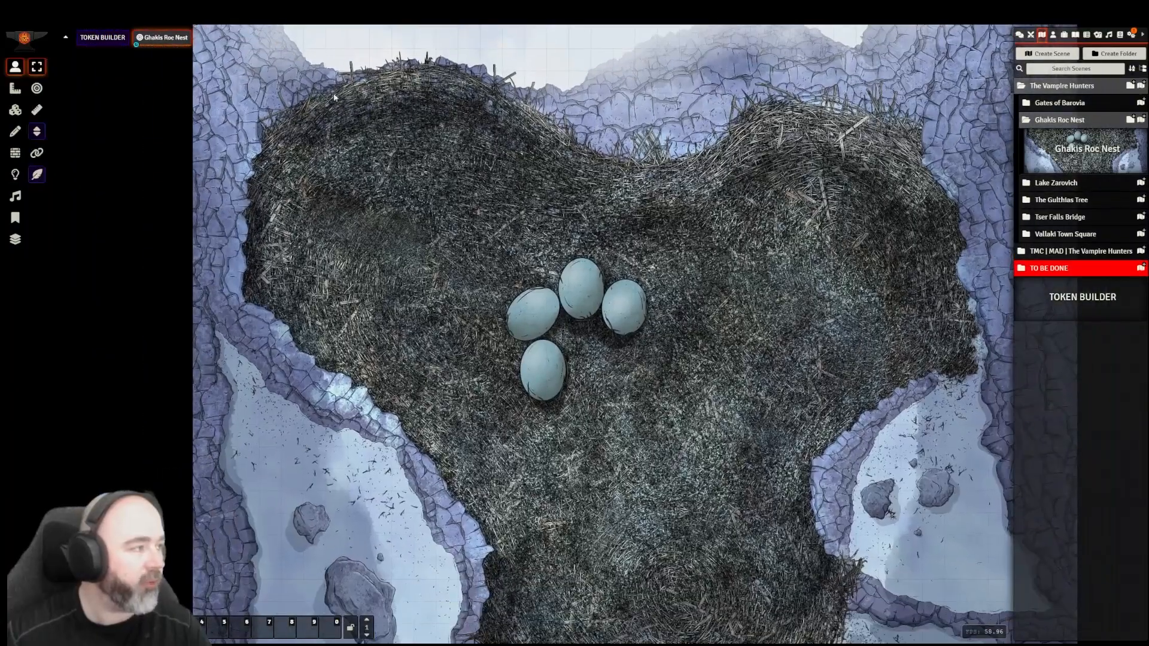
Review and close the Ghakis Roc Nest scene configuration
left_click(164, 37)
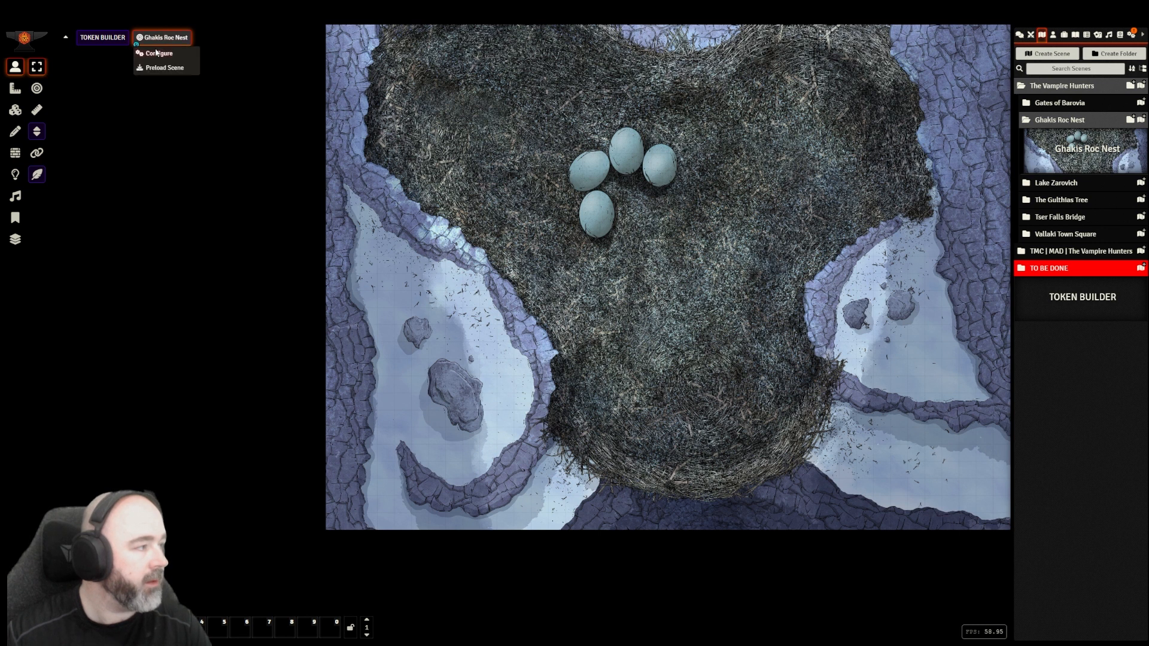
left_click(159, 52)
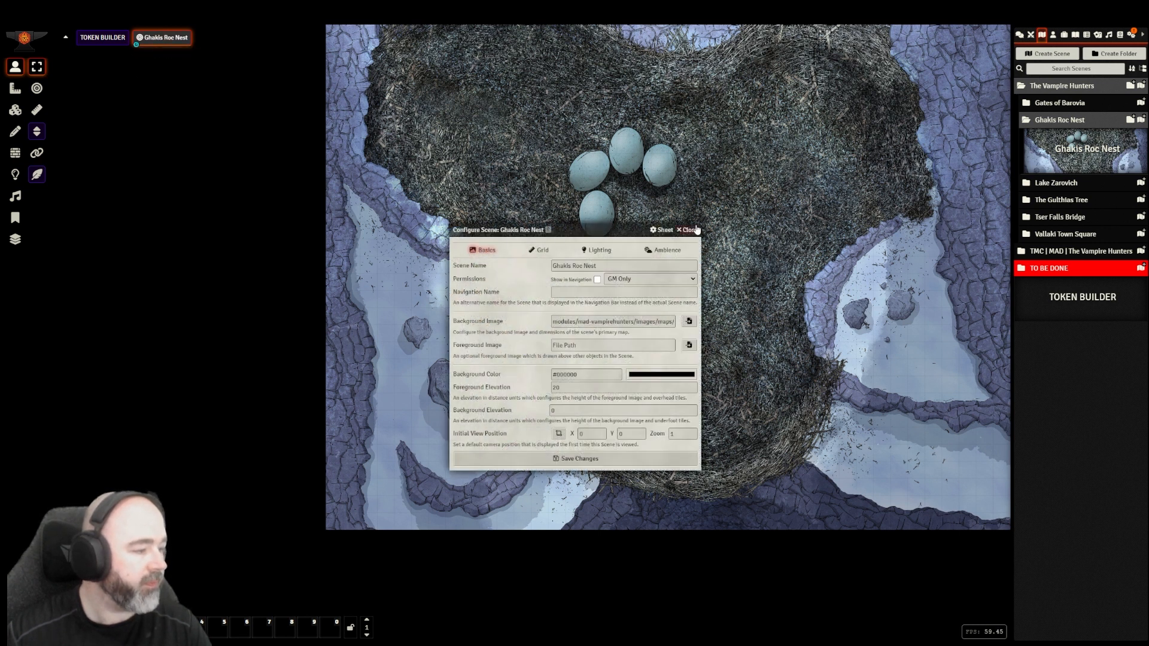
left_click(687, 230)
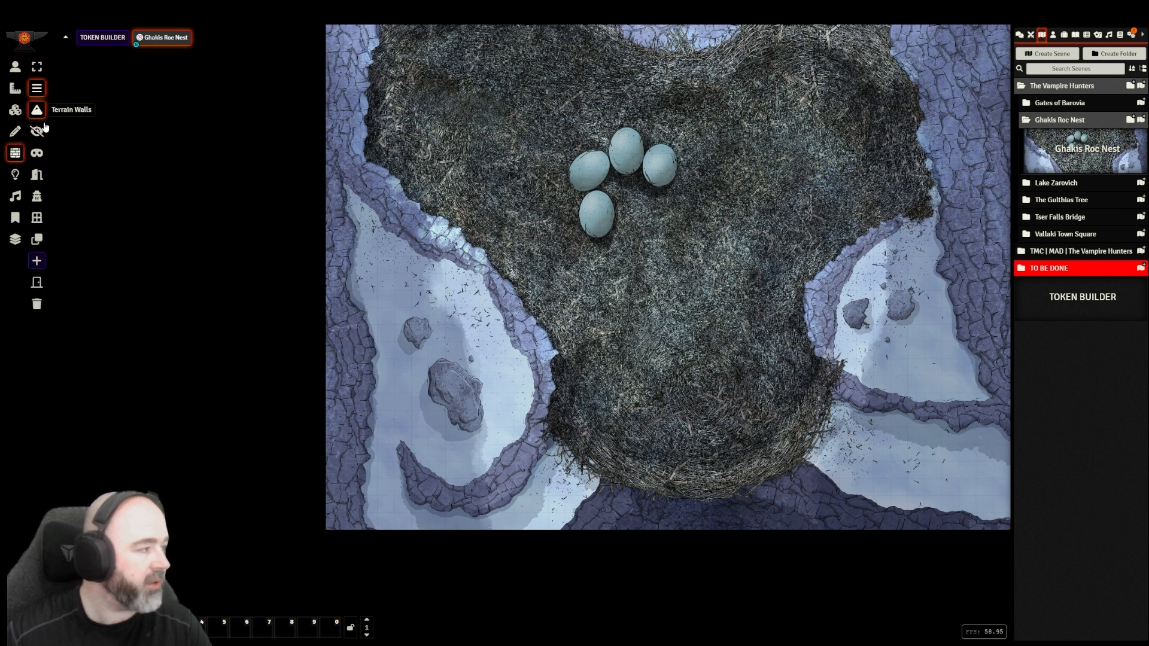
mouse_move(36, 130)
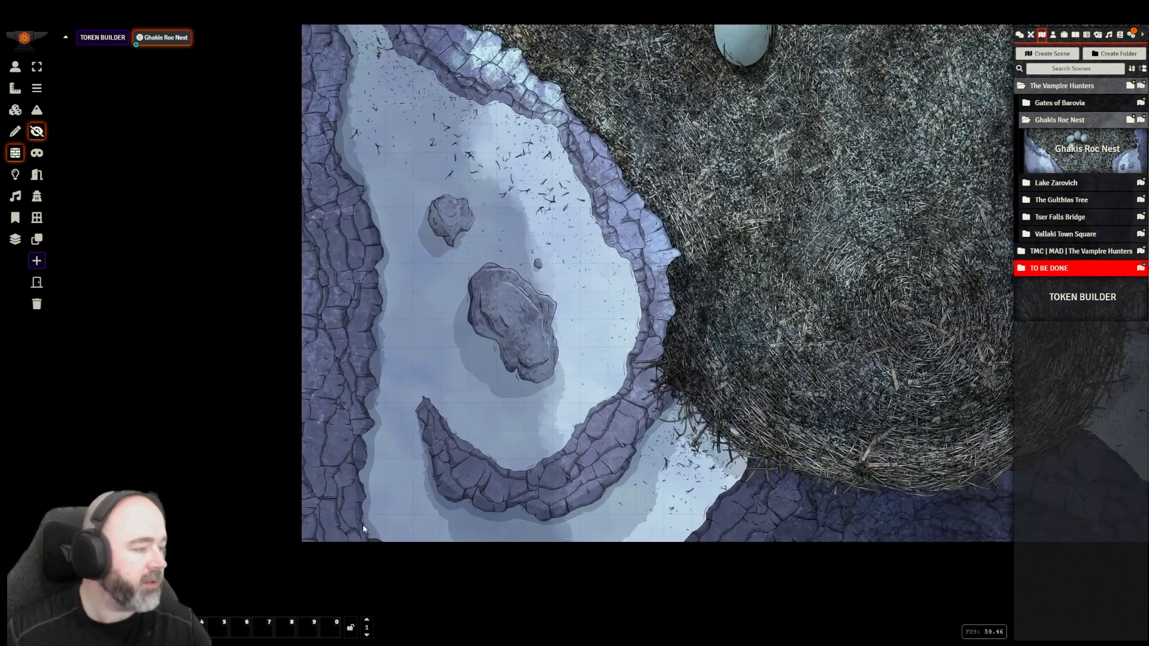
Draw wall segments along the left cliff edge of the nest map
left_click_drag(339, 552, 359, 387)
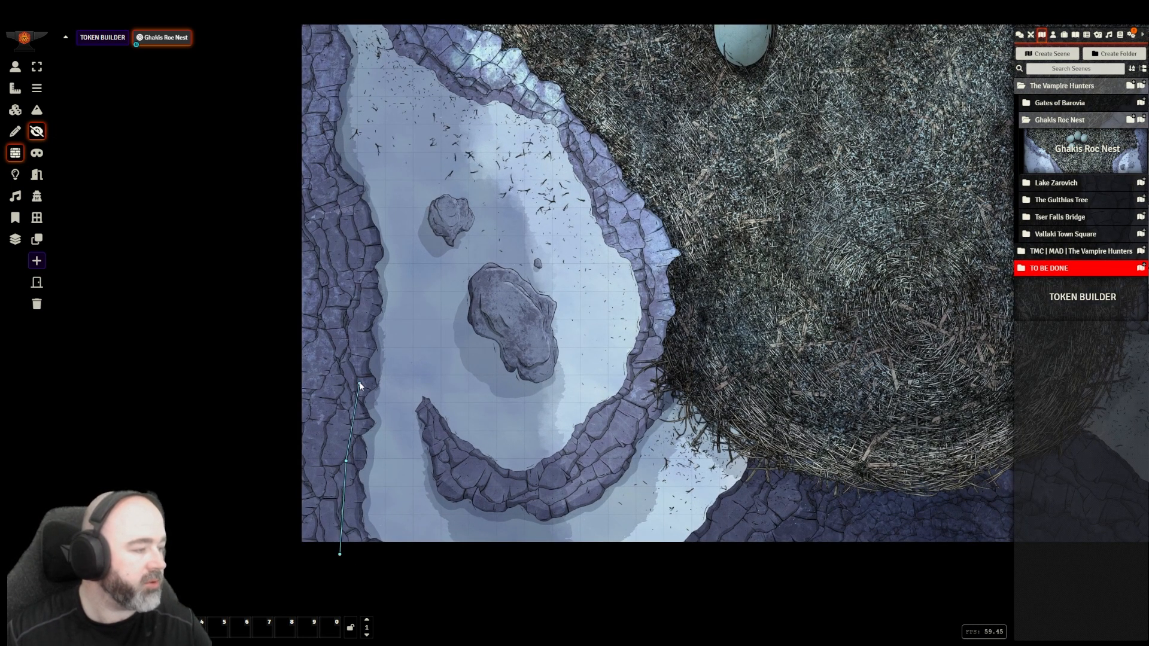
left_click_drag(359, 387, 322, 172)
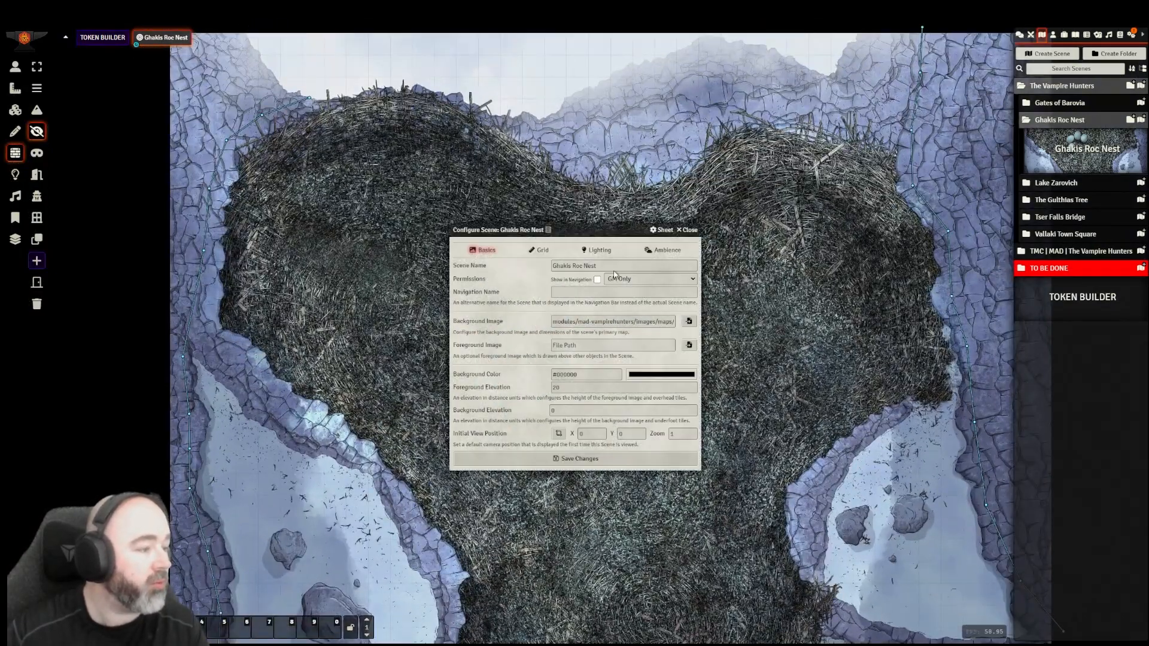
Set a snow weather effect in the scene's Ambience settings and save
left_click(665, 250)
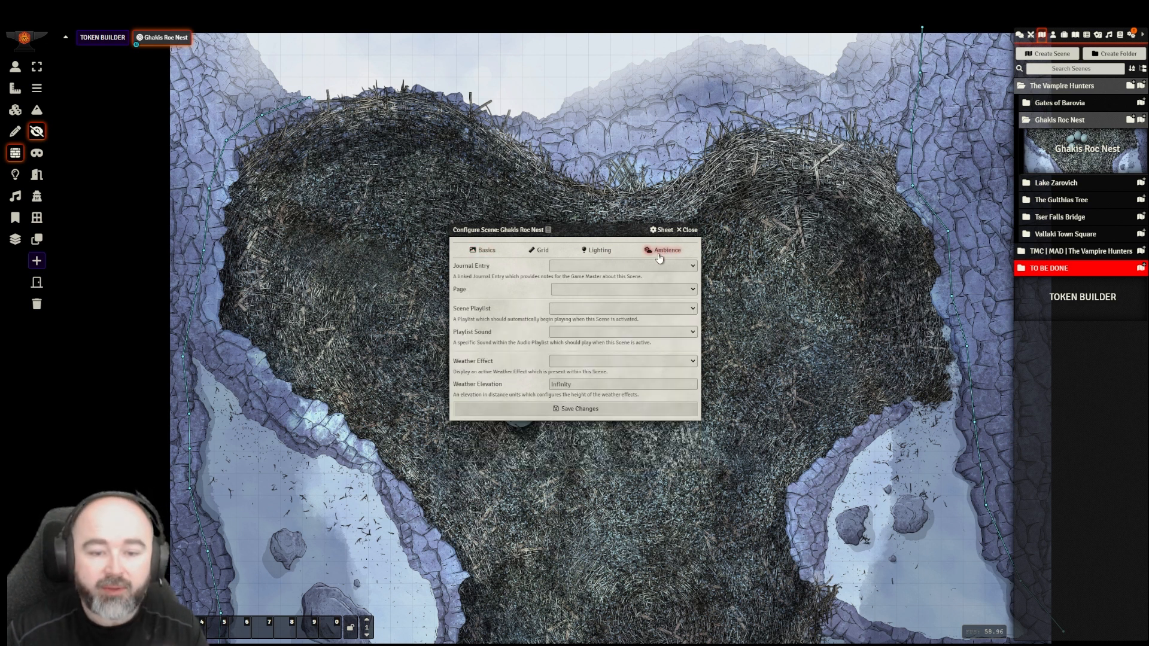
mouse_move(573, 352)
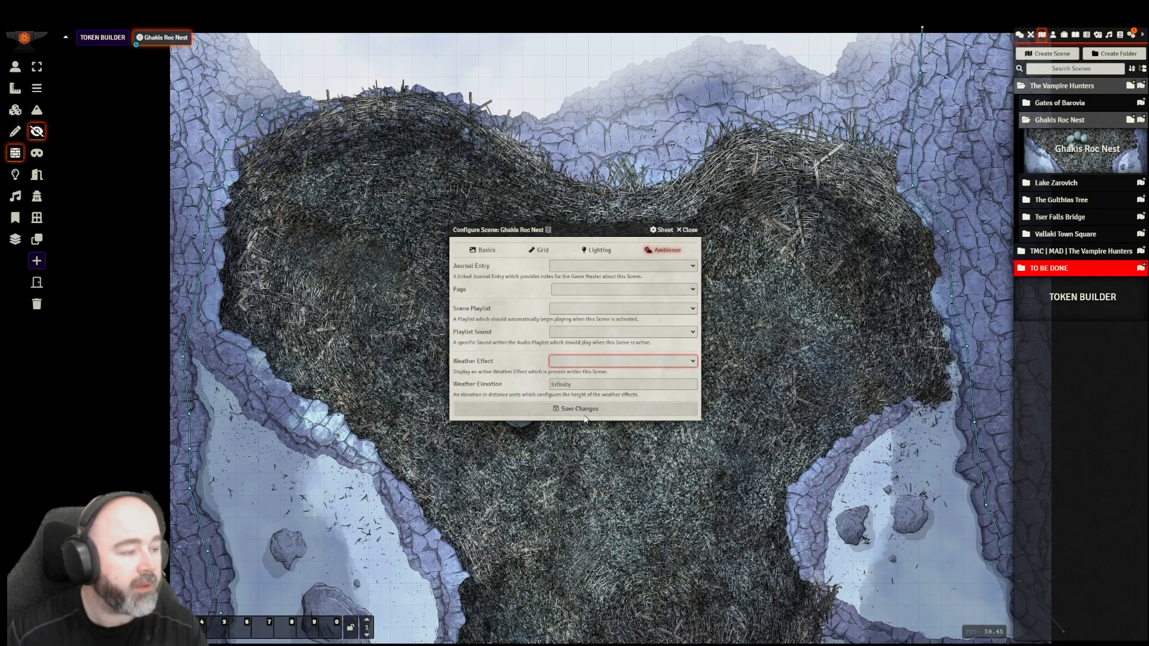
left_click(579, 409)
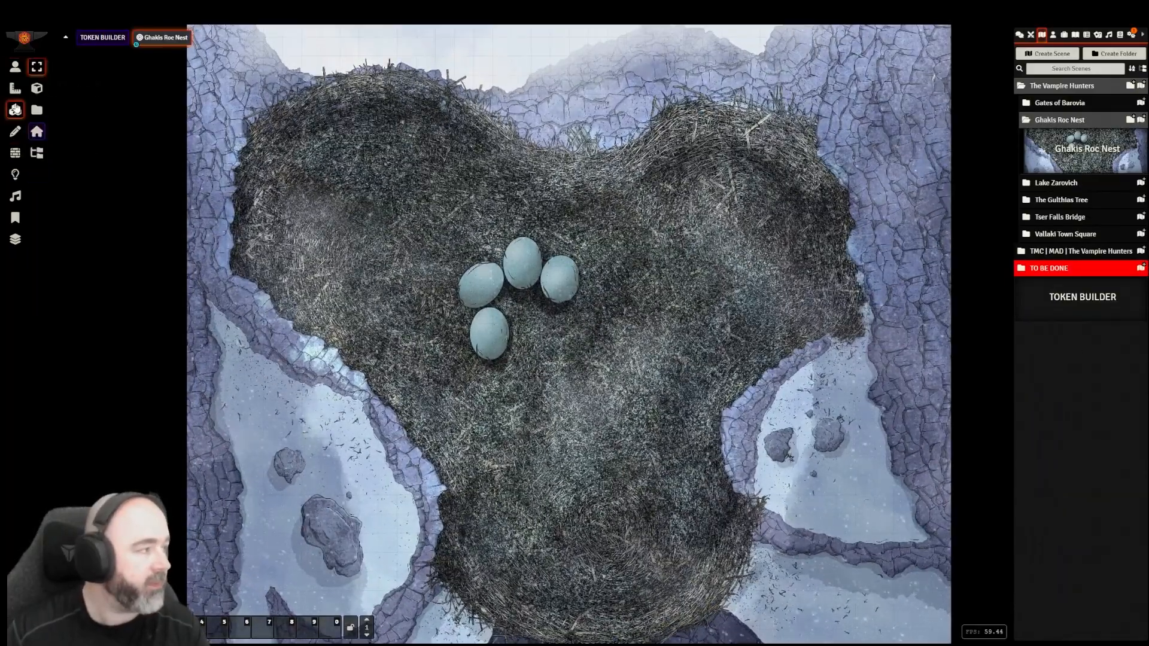
Place the roc image from the GhakisNest Assets folder as a tile over the nest
left_click(38, 109)
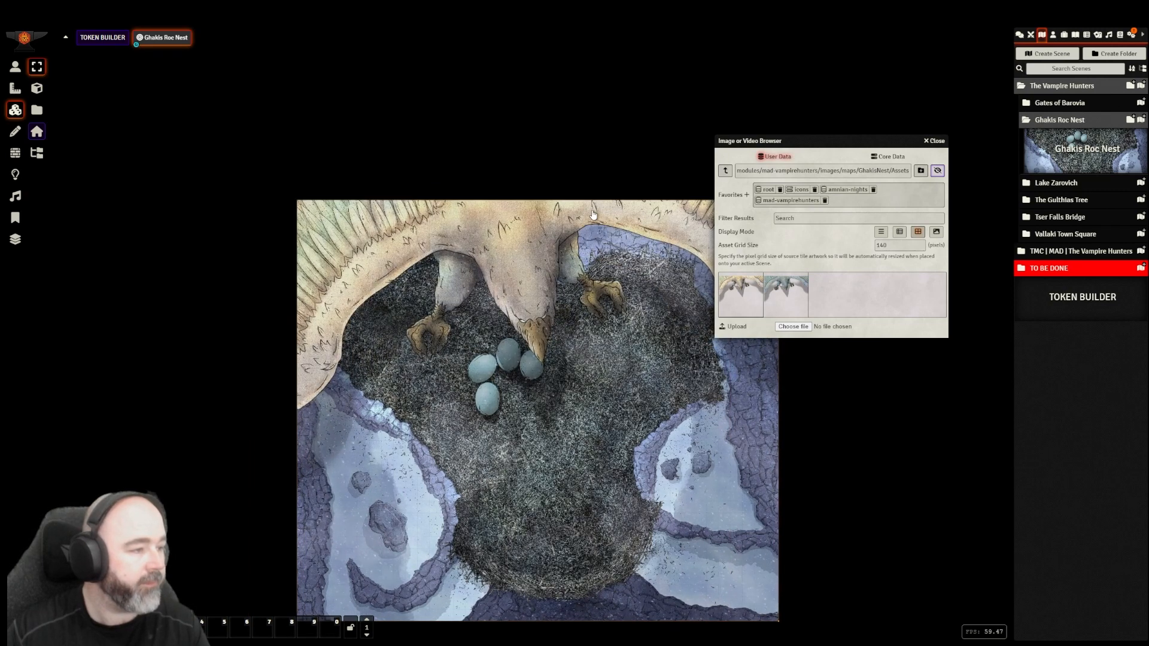
left_click(935, 141)
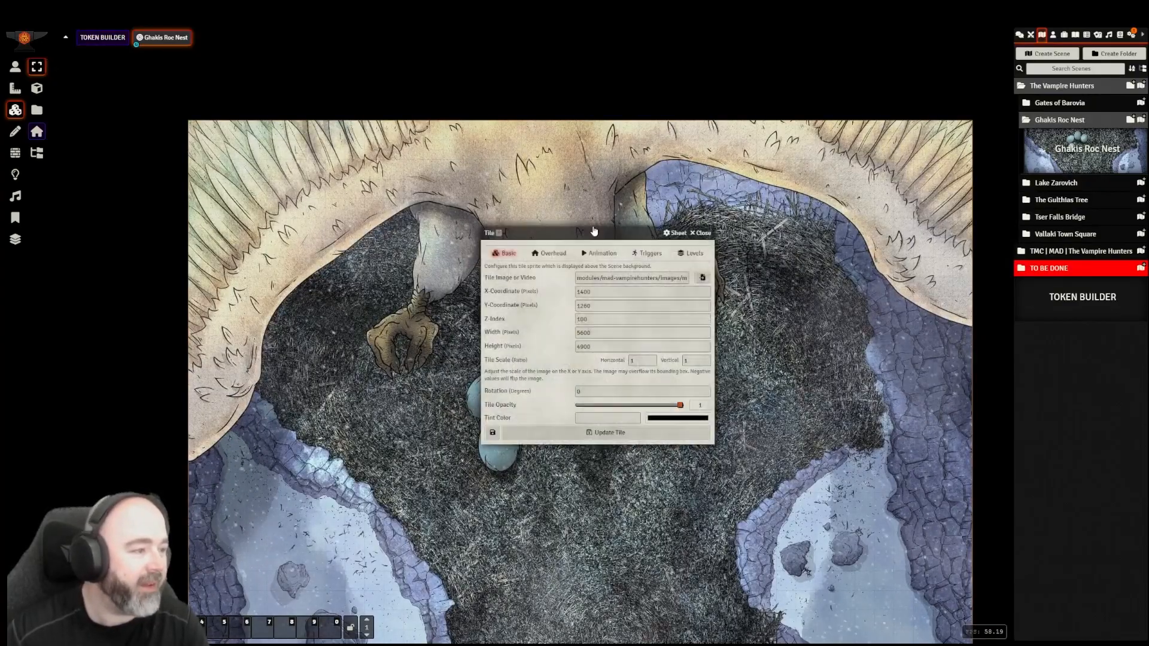
Set the roc tile's occlusion to None (Always Visible) and bottom height 40, then update it
left_click(552, 253)
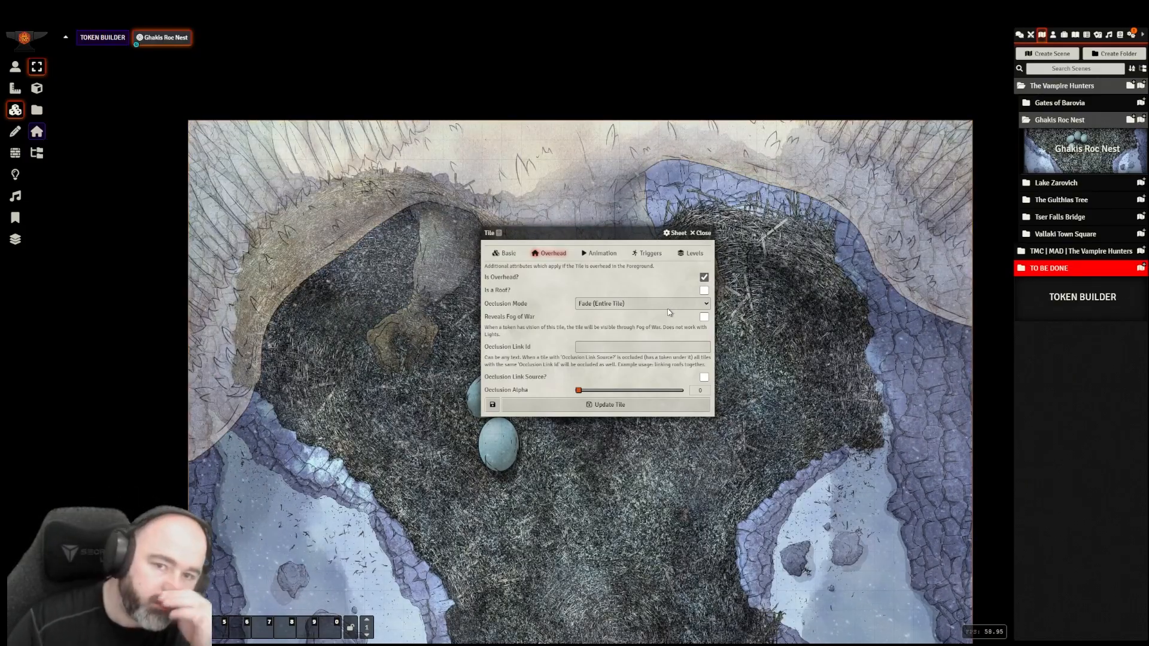
left_click(642, 303)
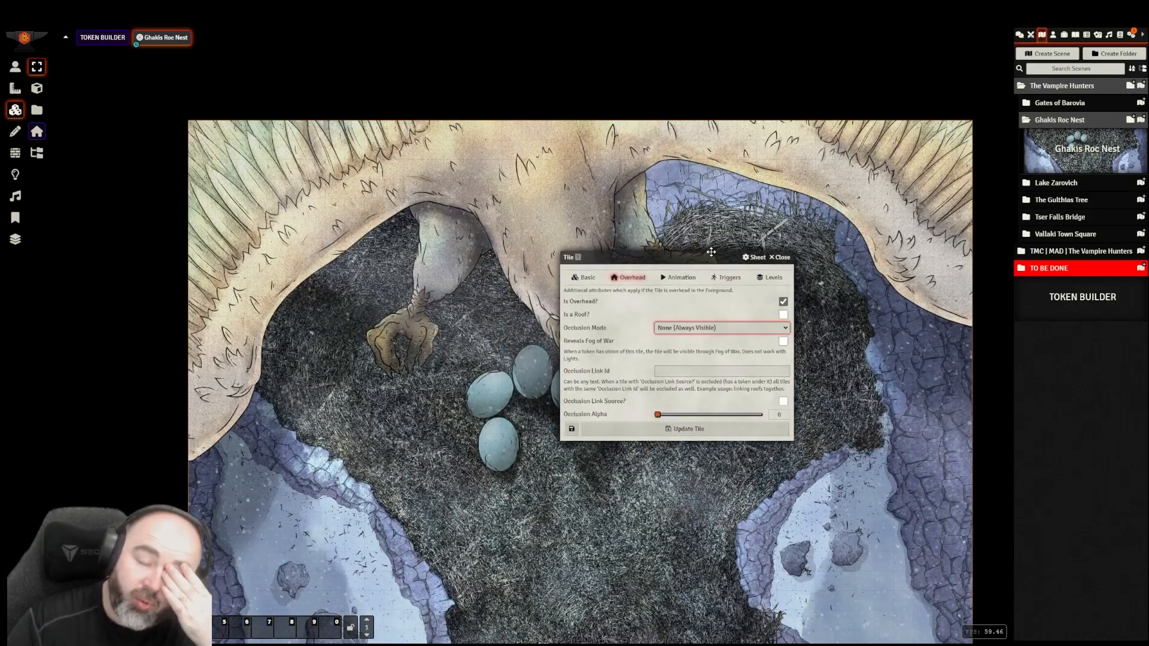
left_click(774, 276)
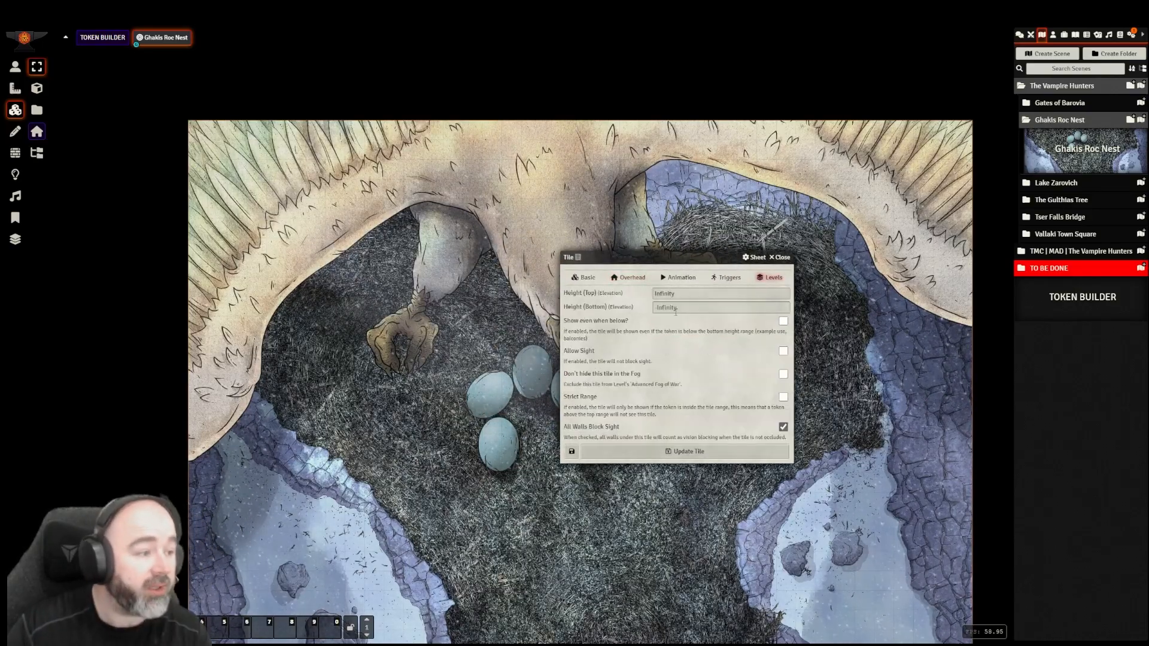
left_click(719, 308)
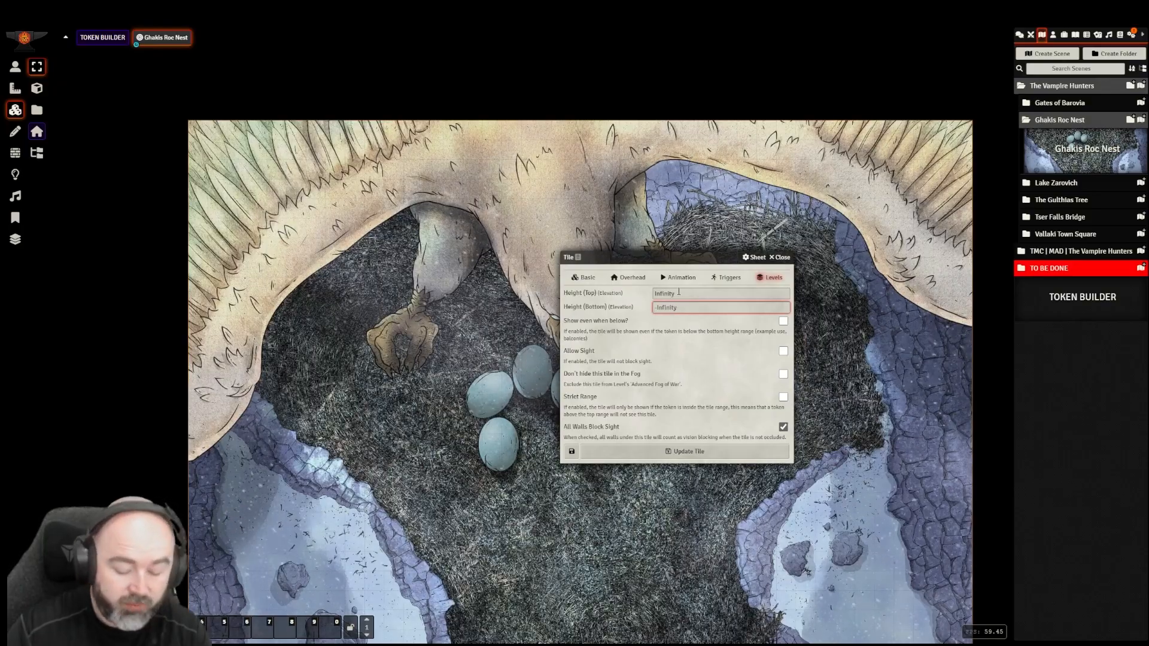
type("40")
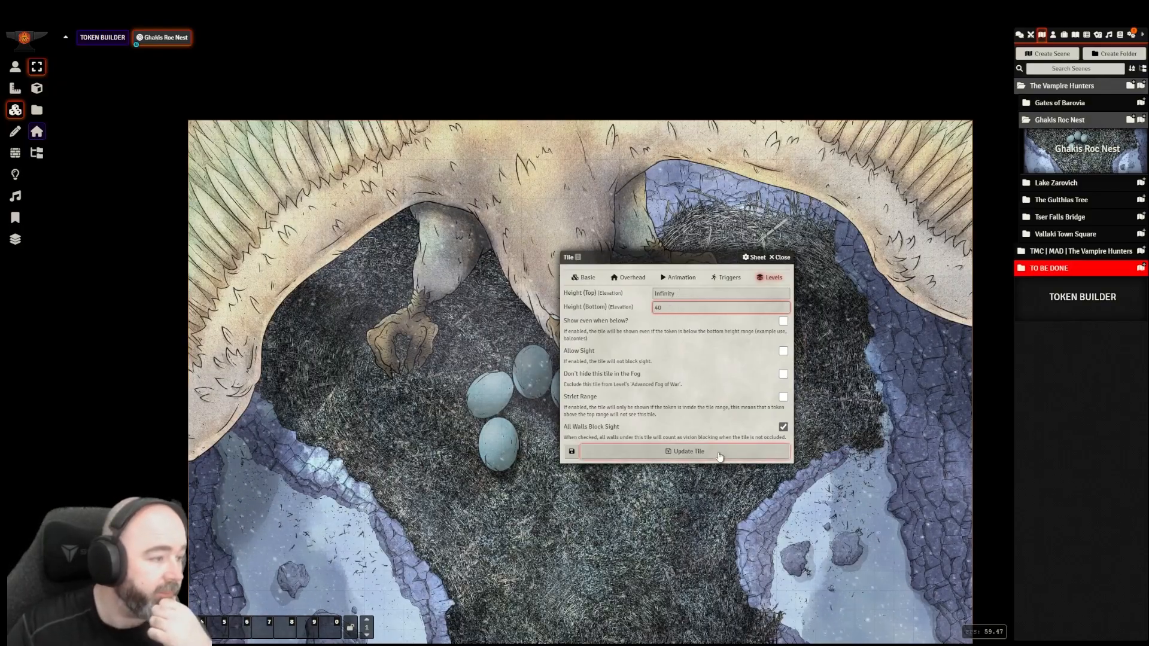
left_click(687, 451)
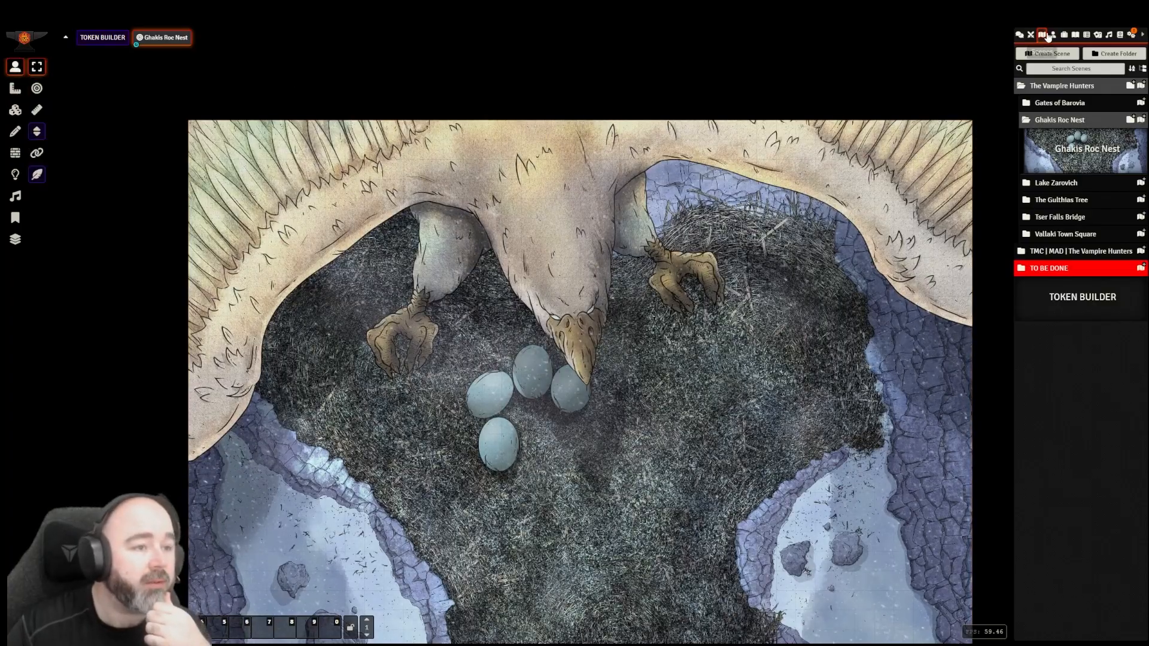
left_click(1053, 35)
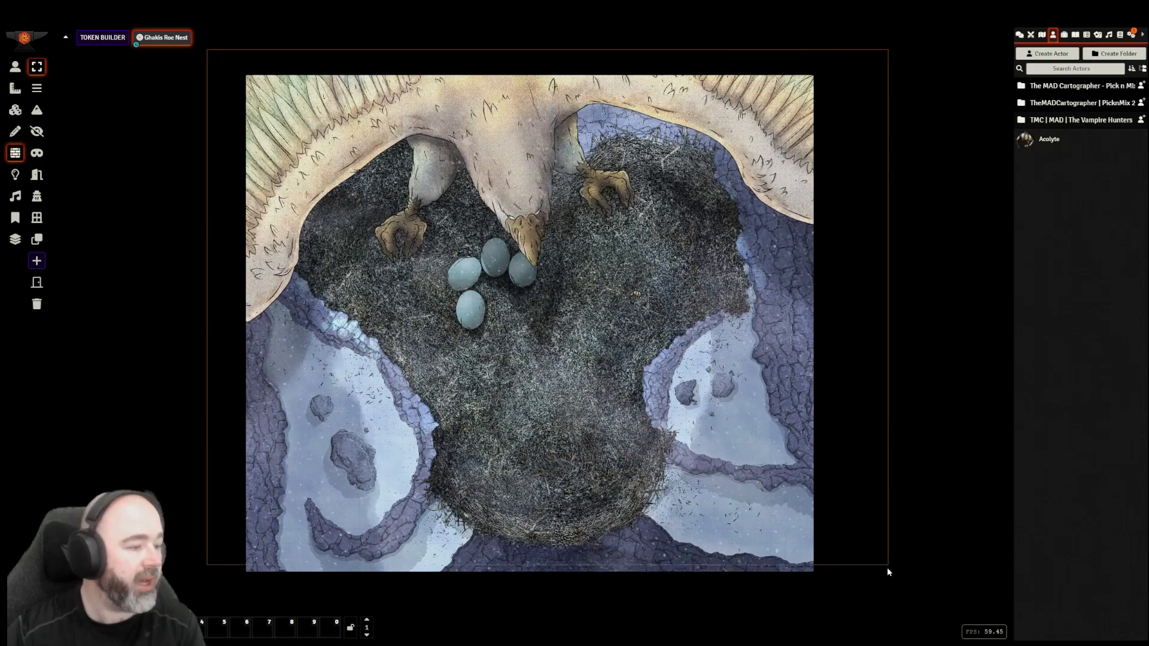
left_click(14, 67)
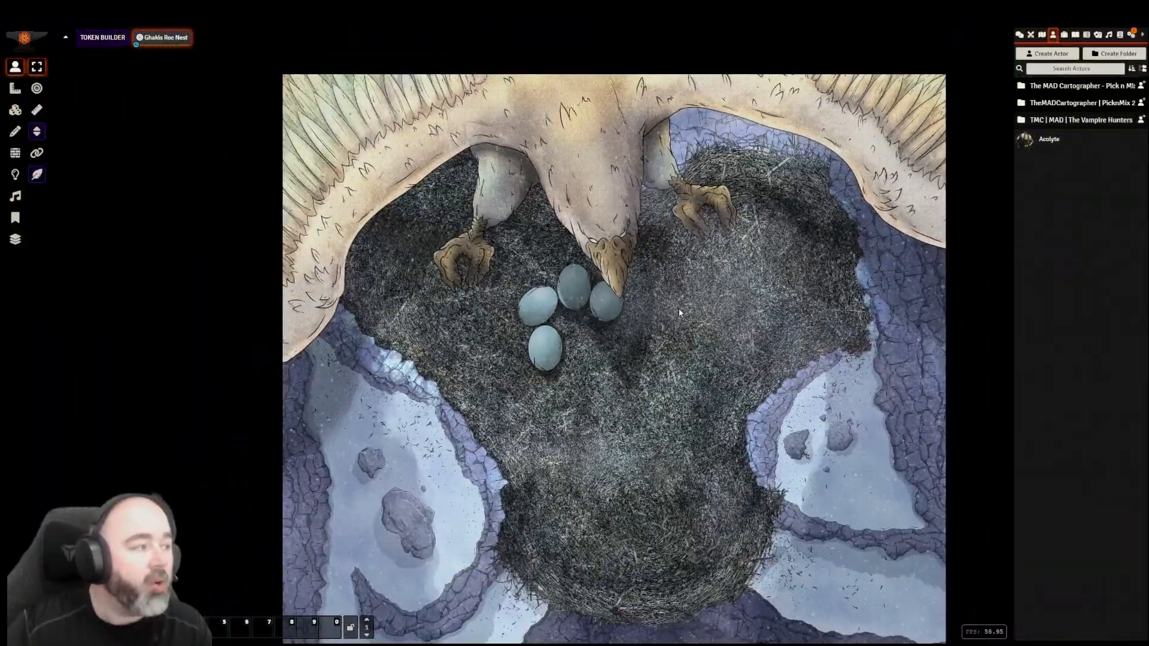
scroll("up", 3)
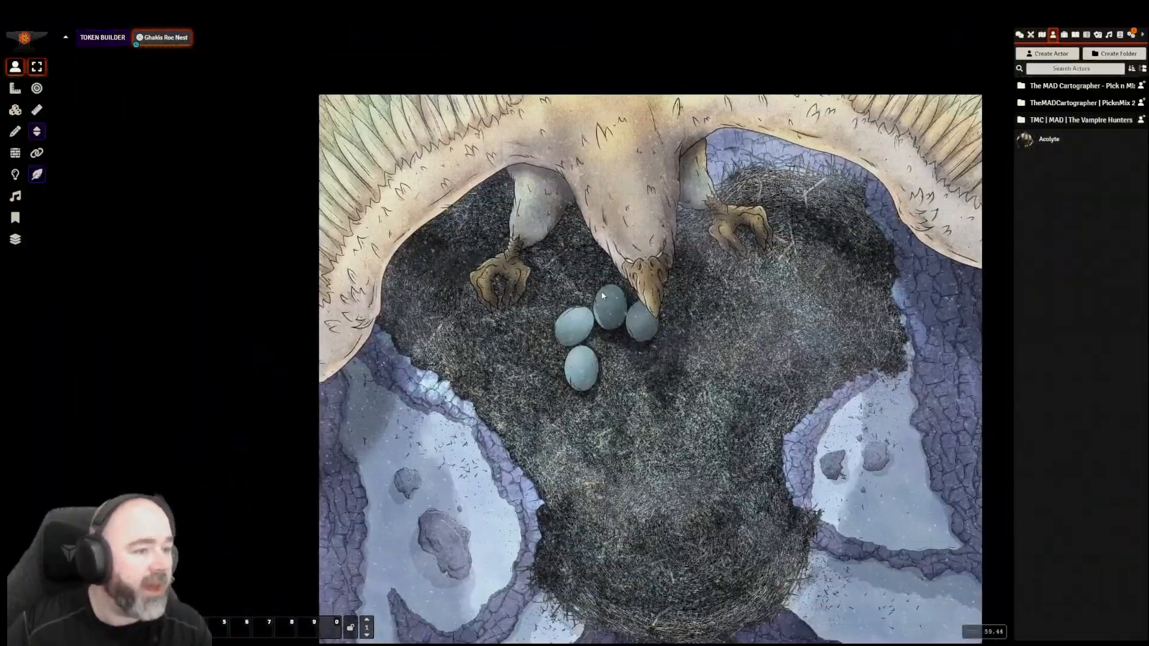
scroll("down", 3)
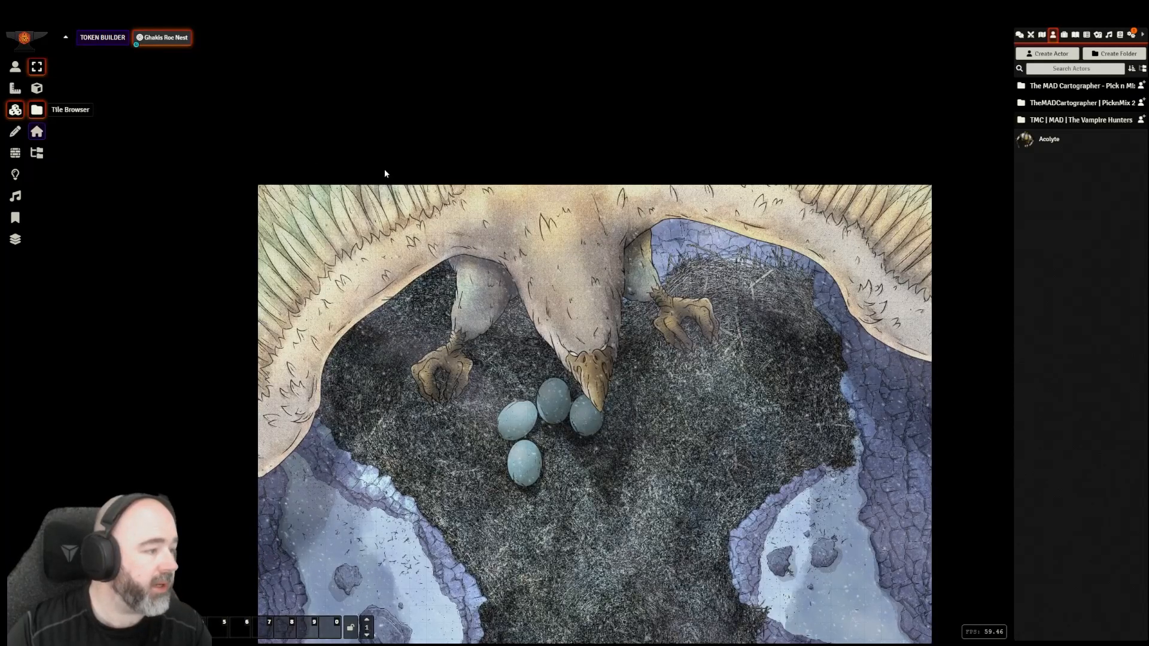
Browse the GhakisNest tile images, revealing the red DM notes tile, then close the browser
left_click(37, 108)
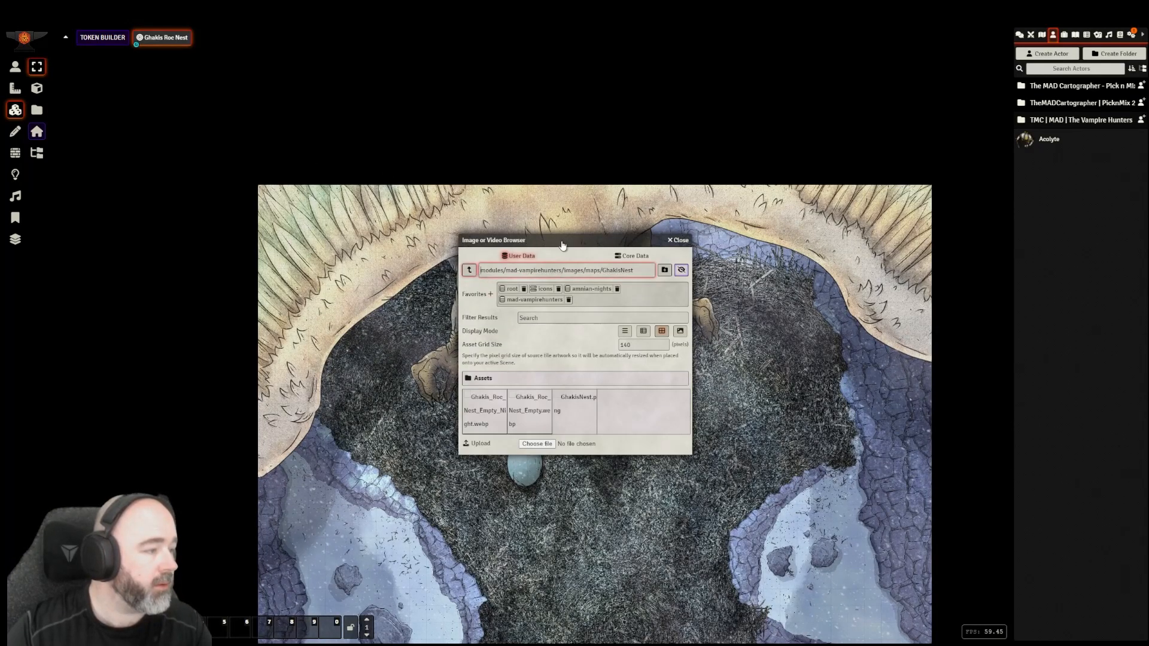
mouse_move(577, 244)
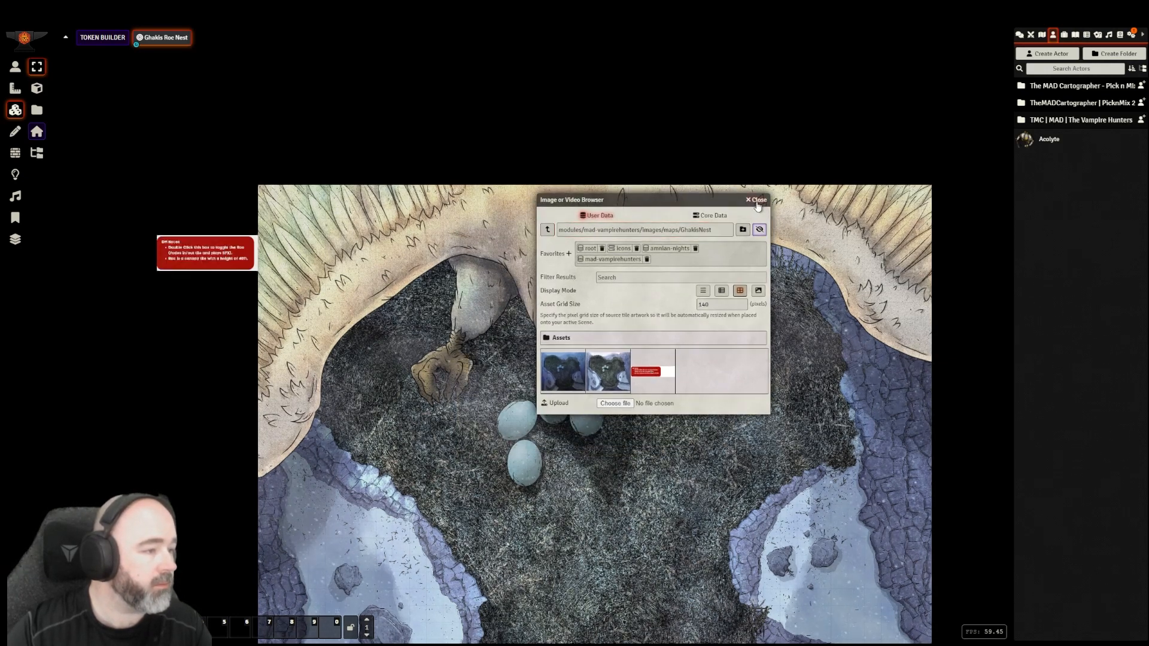
left_click(756, 200)
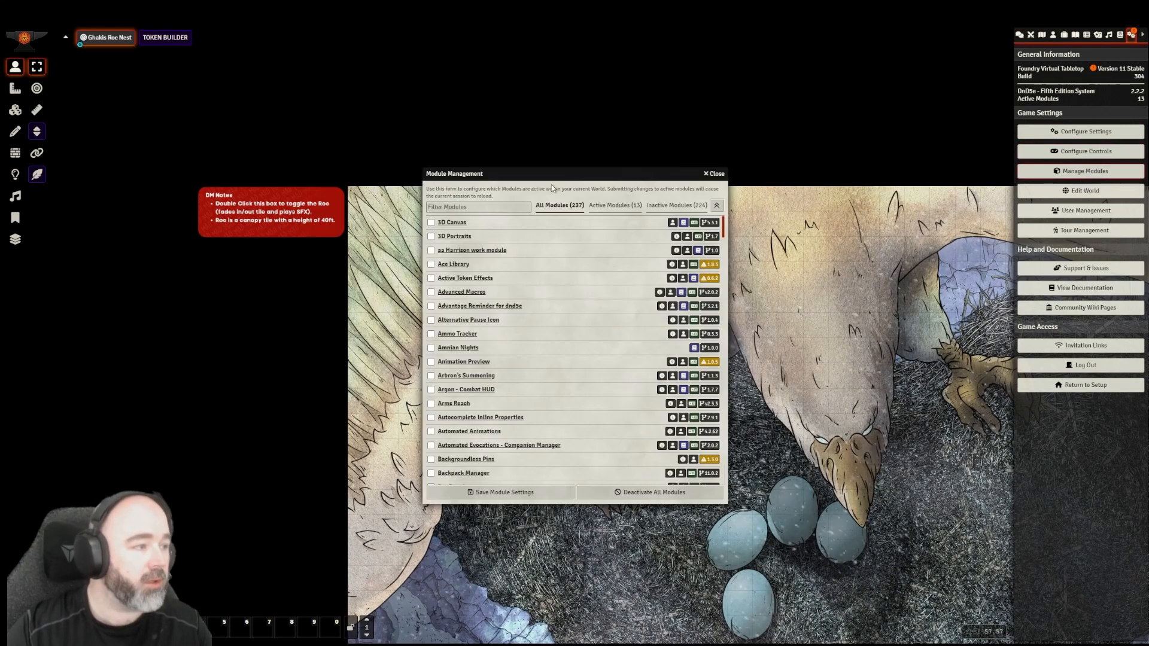
Enable Monk's Wall Enhancement in Manage Modules and save the module settings
type("wall")
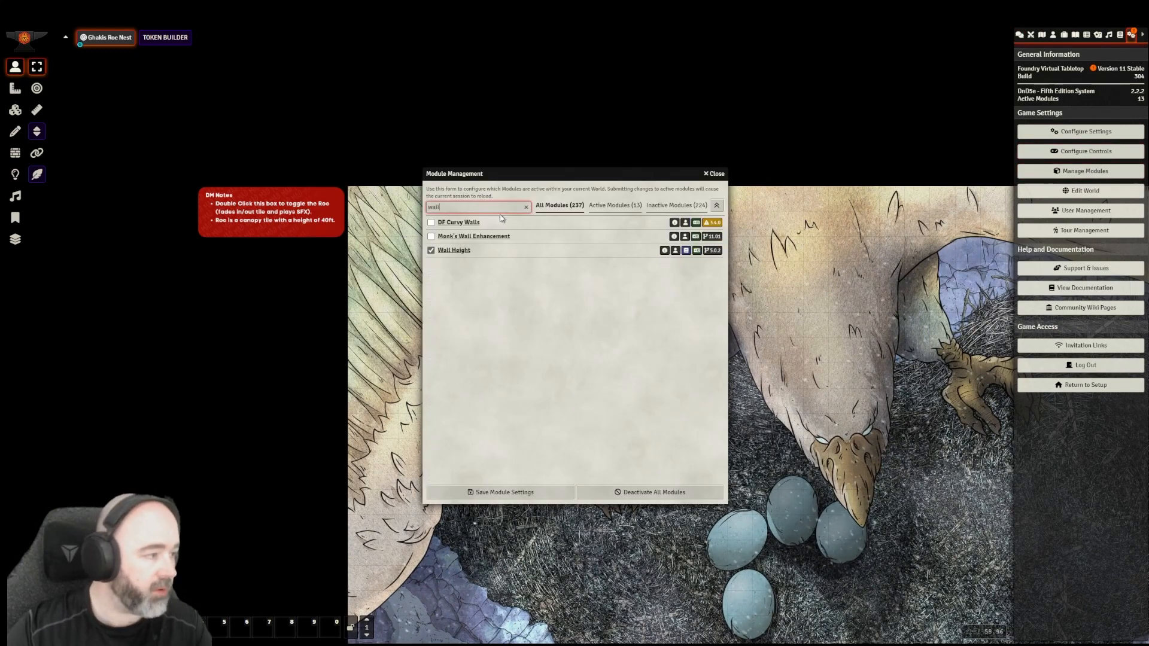
left_click(431, 236)
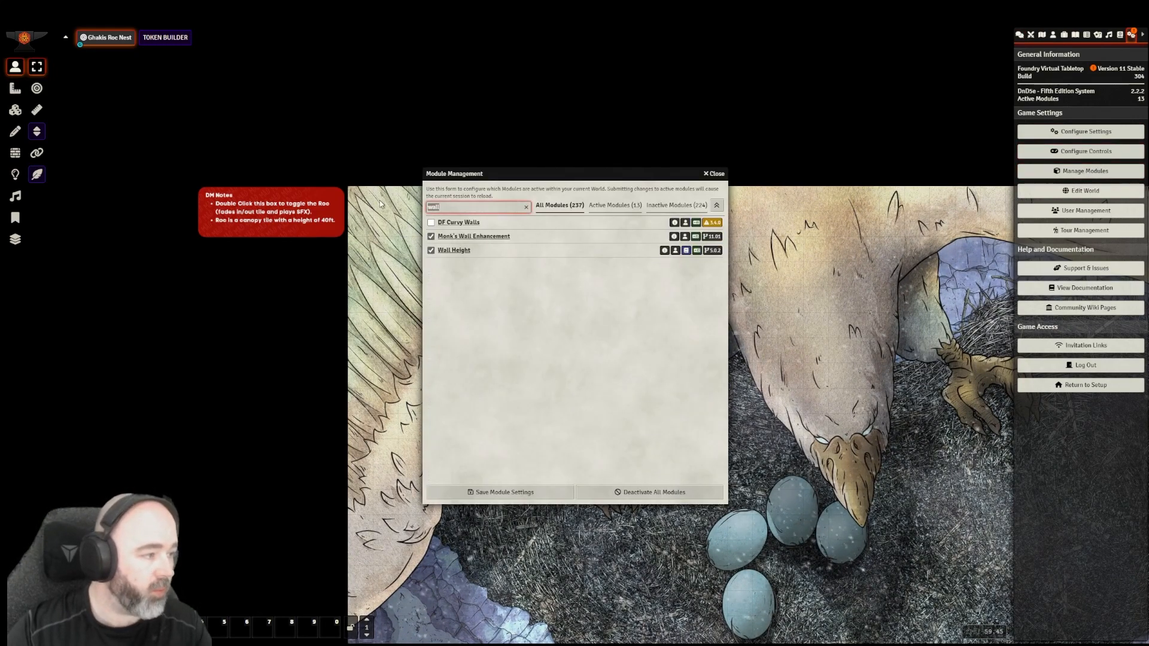
type("mon")
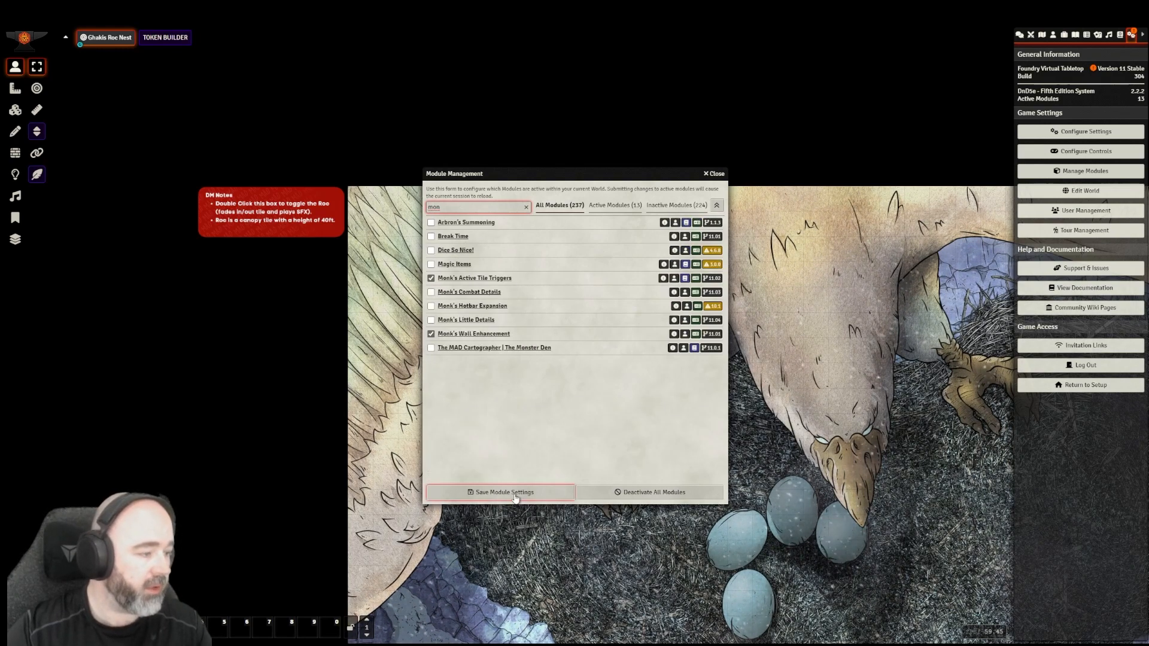
left_click(504, 492)
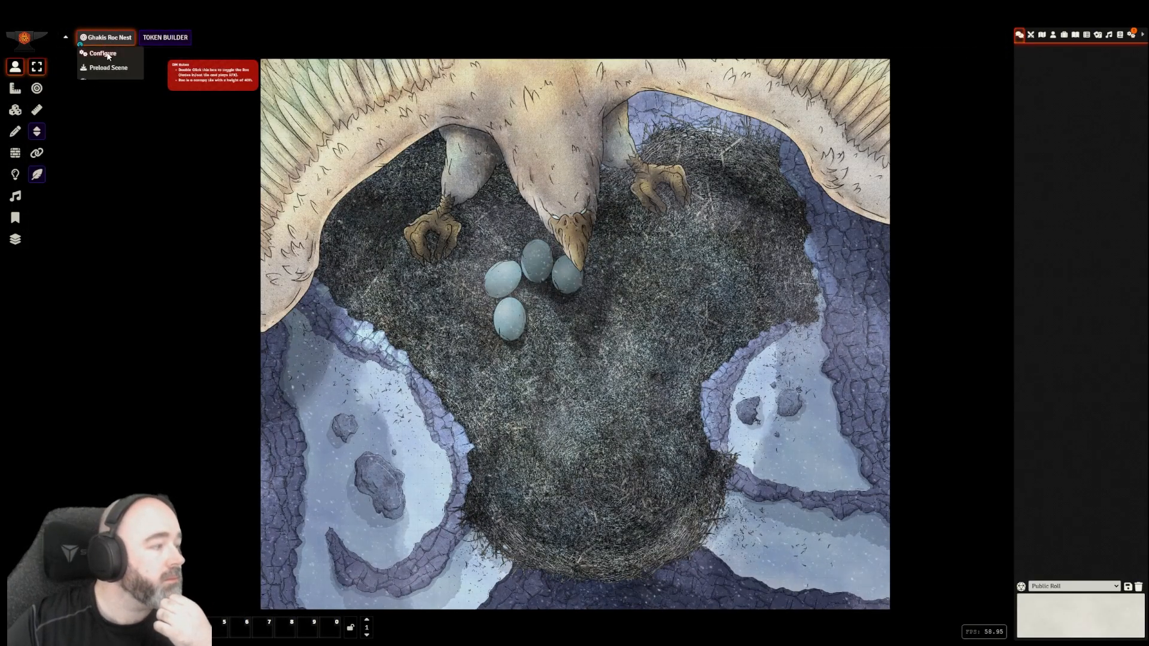
Wall the scene around its outside via Wall Scene and save the configuration
left_click(102, 53)
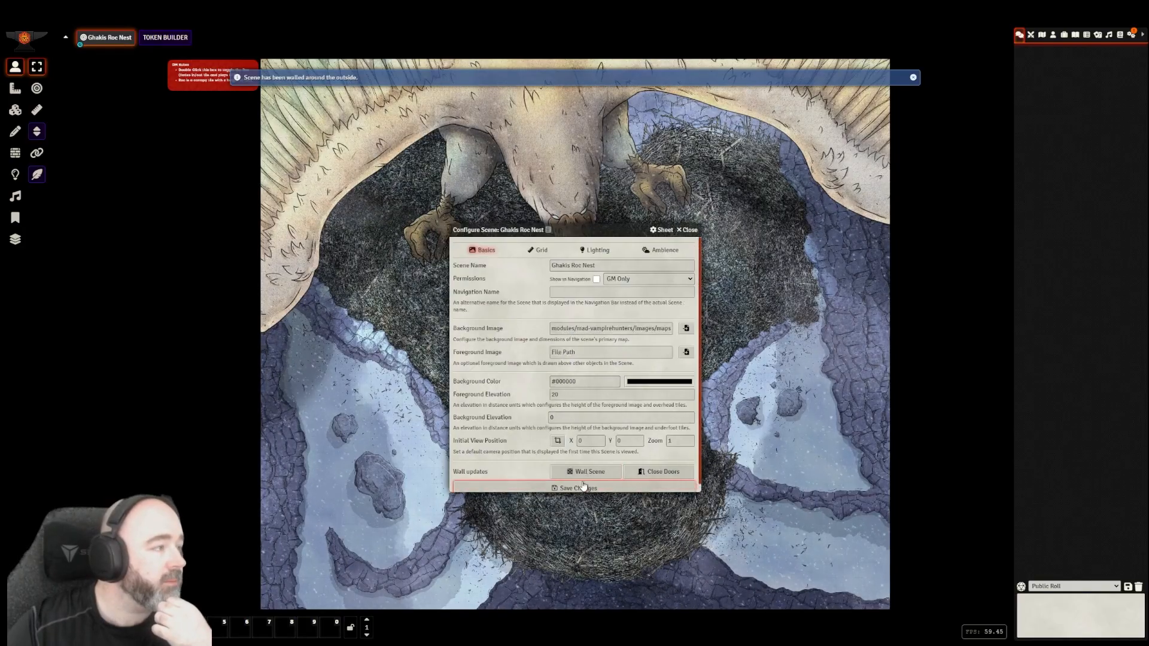
left_click(576, 488)
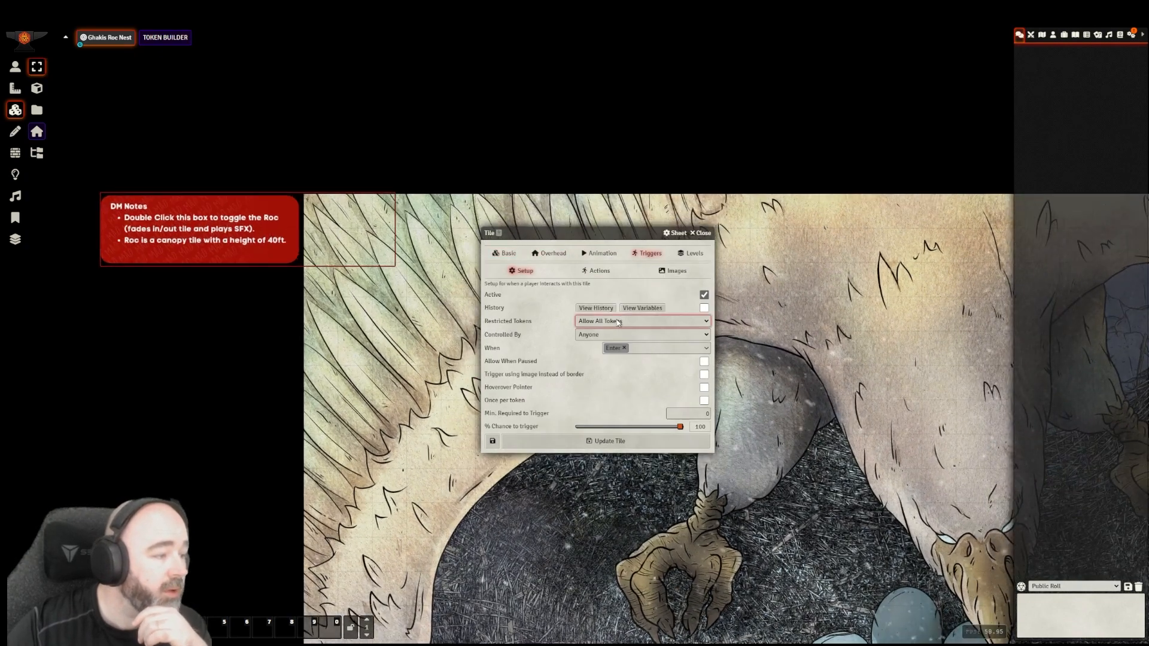
Restrict the trigger to Only GM Tokens, fire on Double Click and allow when paused
left_click(641, 321)
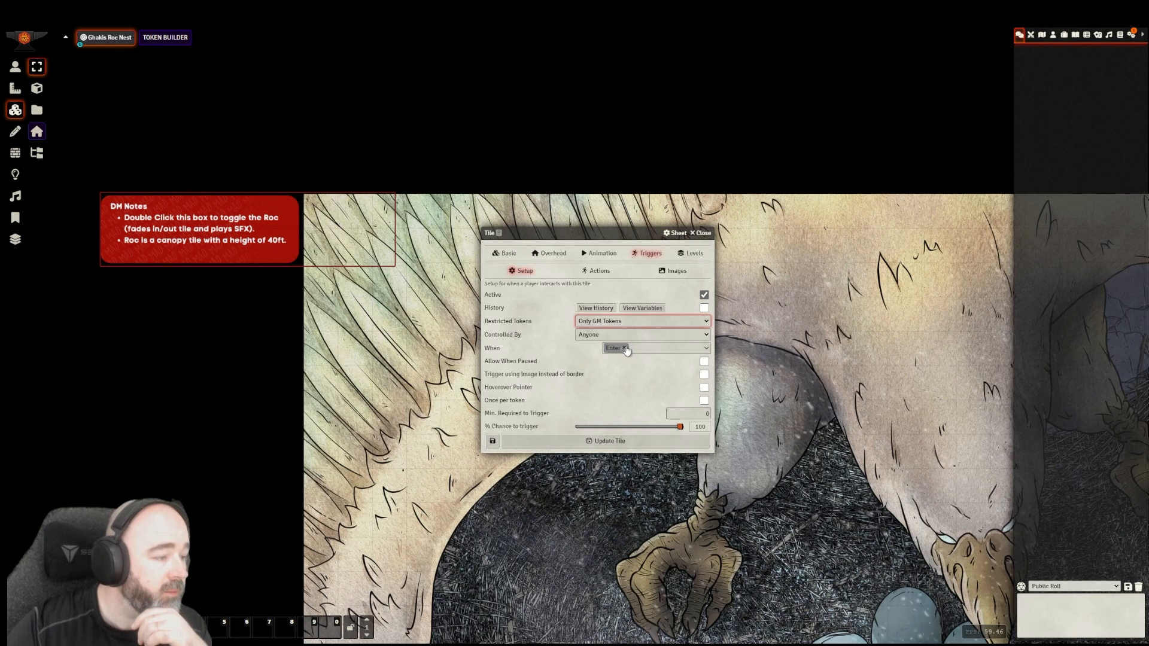
left_click(642, 347)
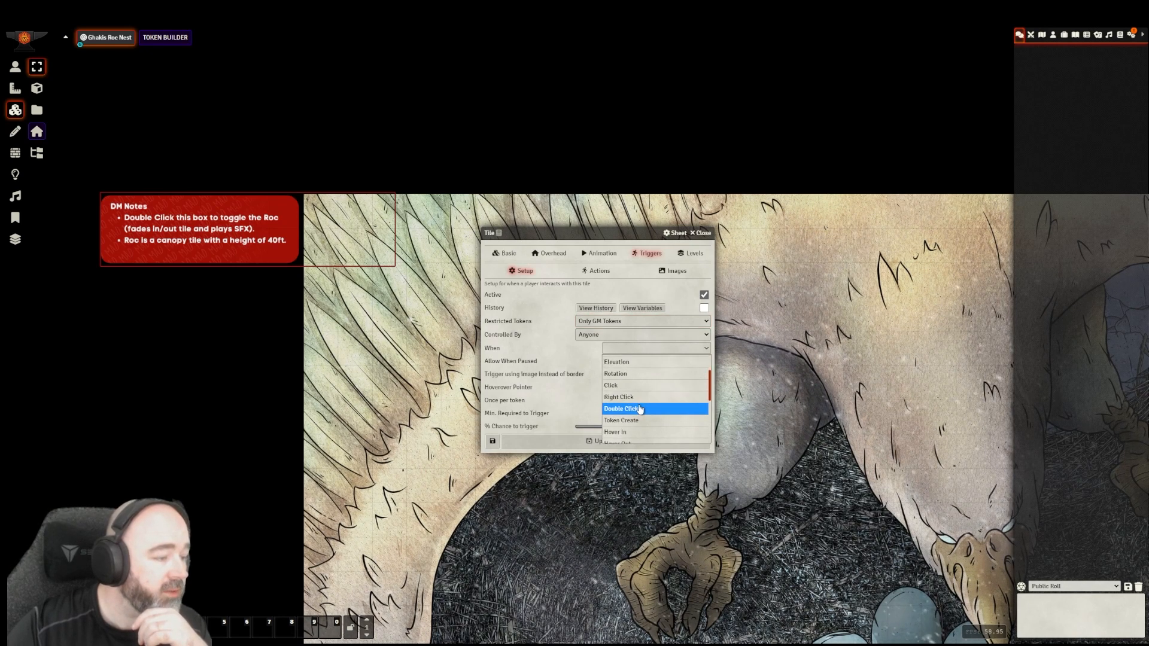
left_click(621, 408)
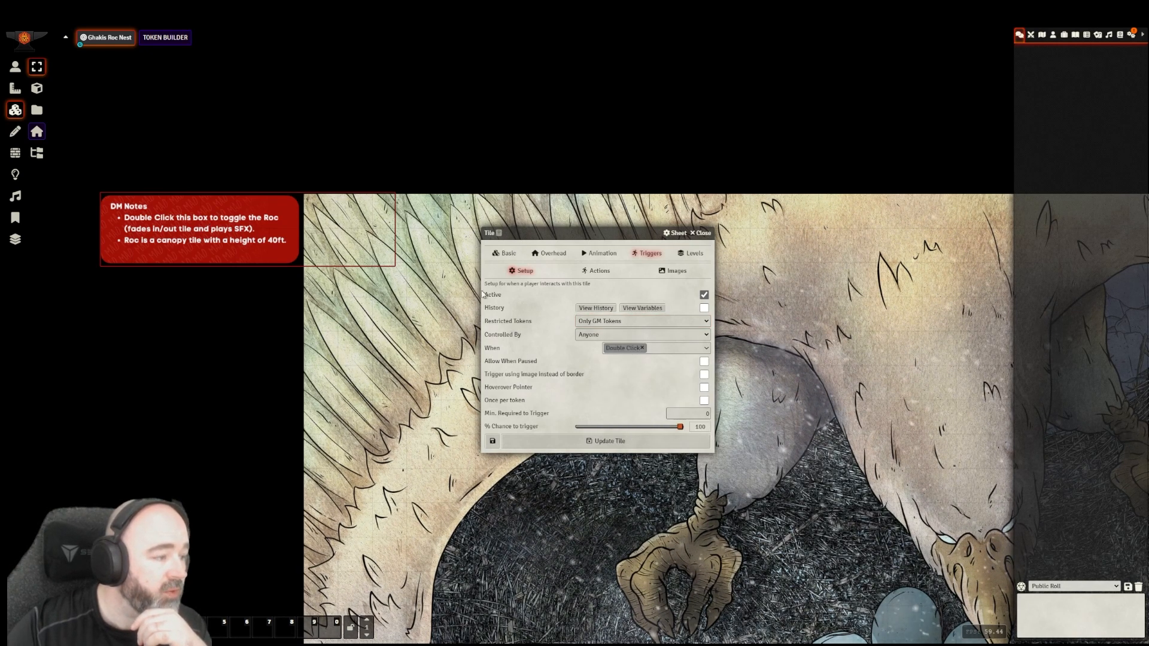
left_click(704, 361)
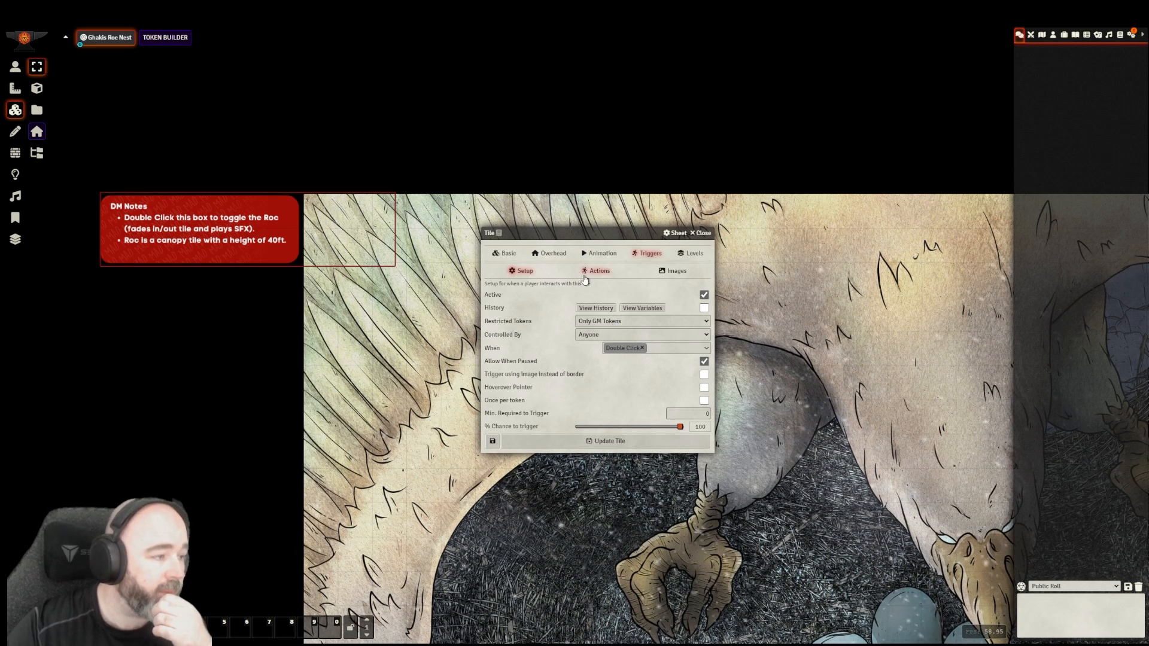
left_click(598, 270)
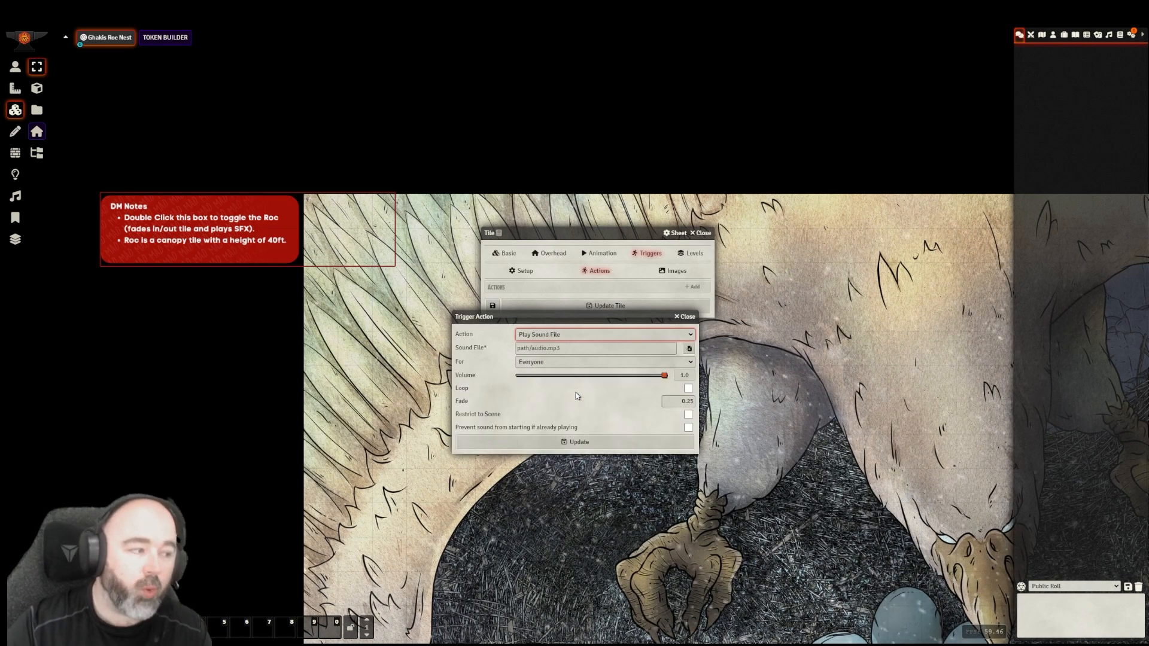
Make the action Play Sound File using RocCry.mp3 from mad-vampirehunters/audio/GhakisNest
left_click(594, 349)
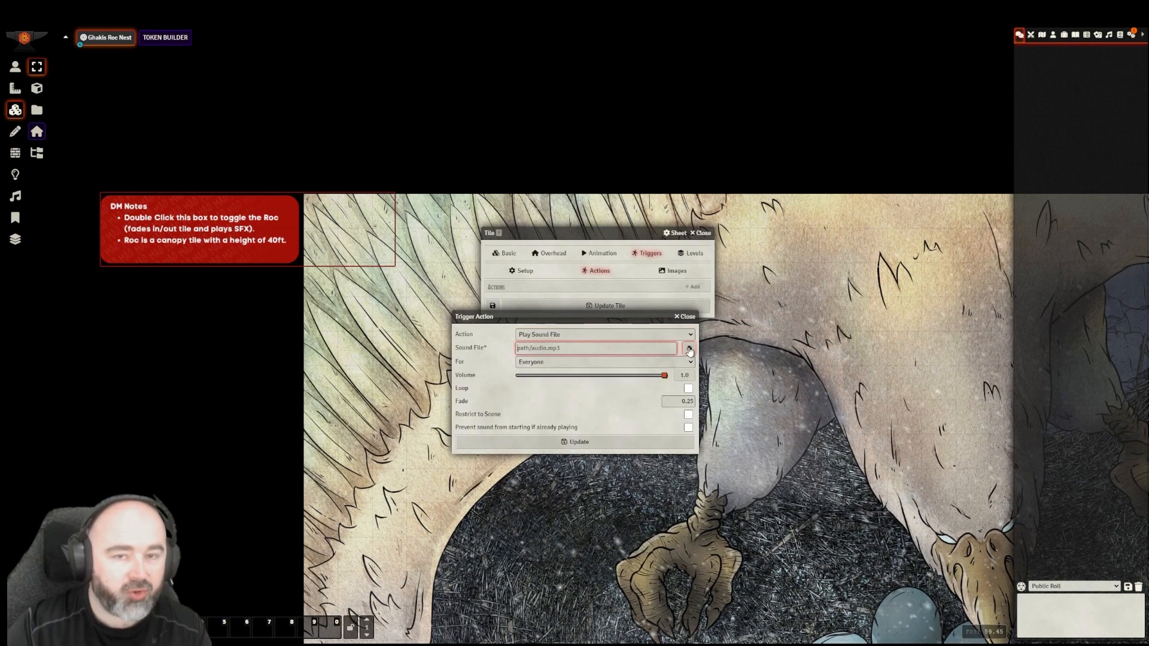
left_click(687, 347)
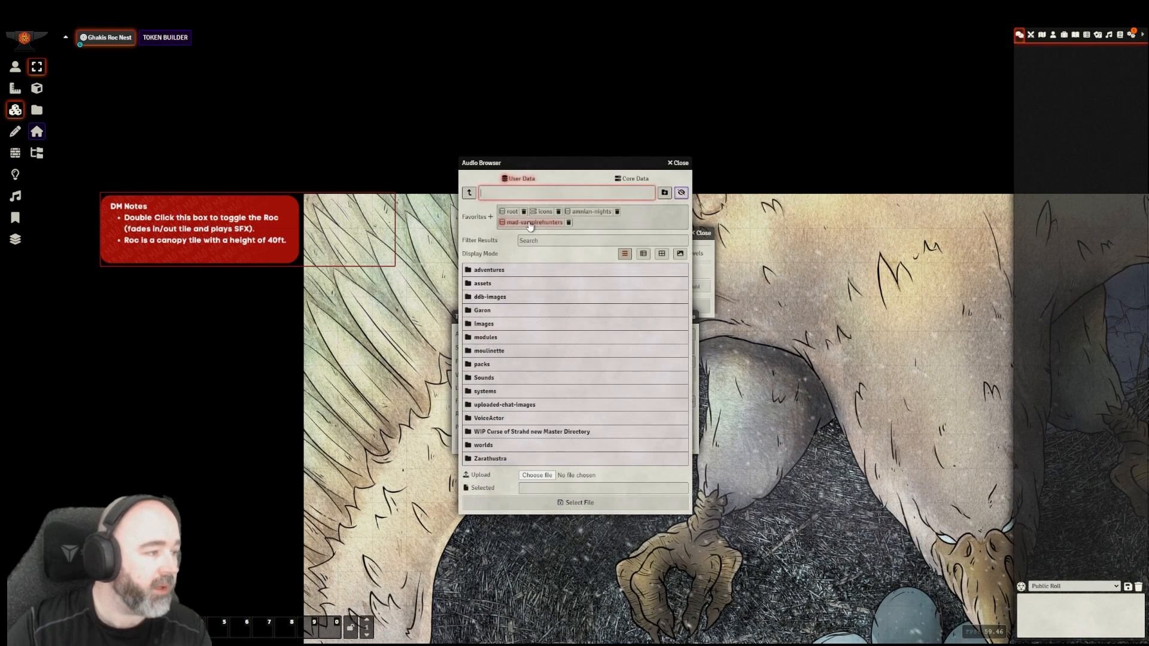
left_click(534, 223)
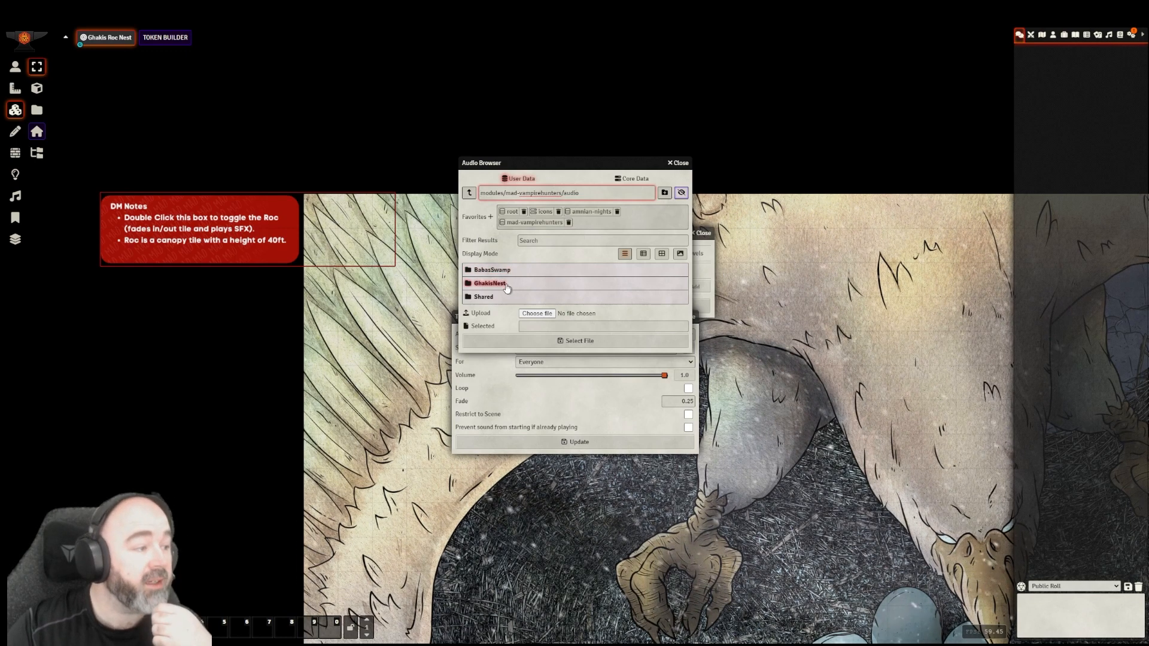
double_click(490, 284)
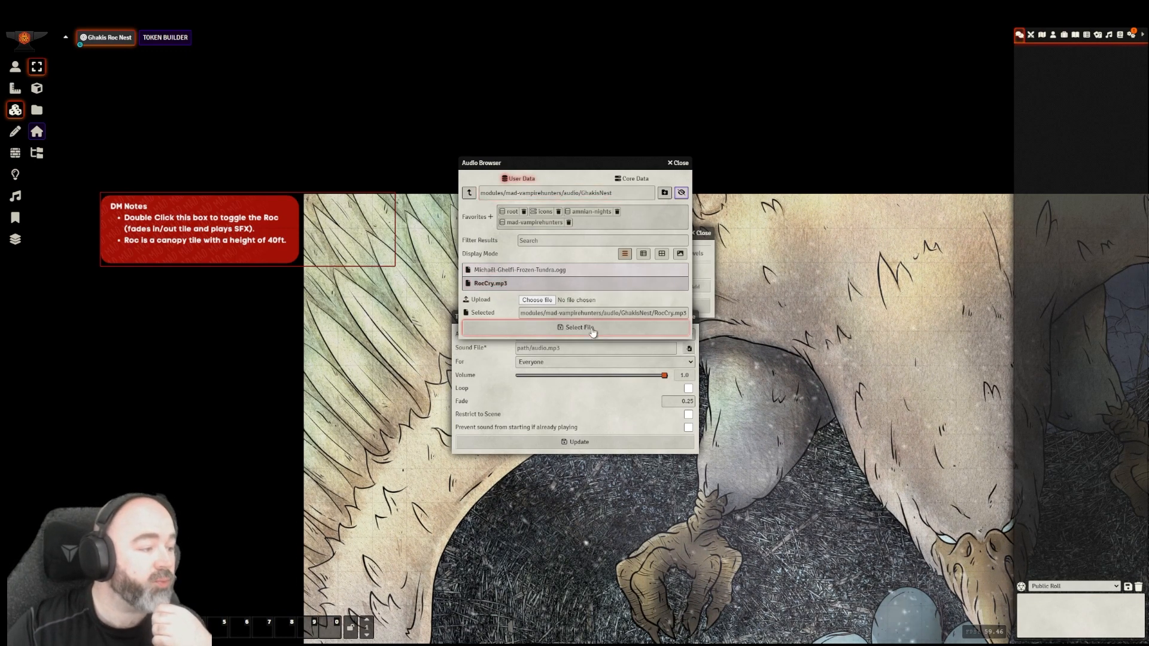
left_click(579, 328)
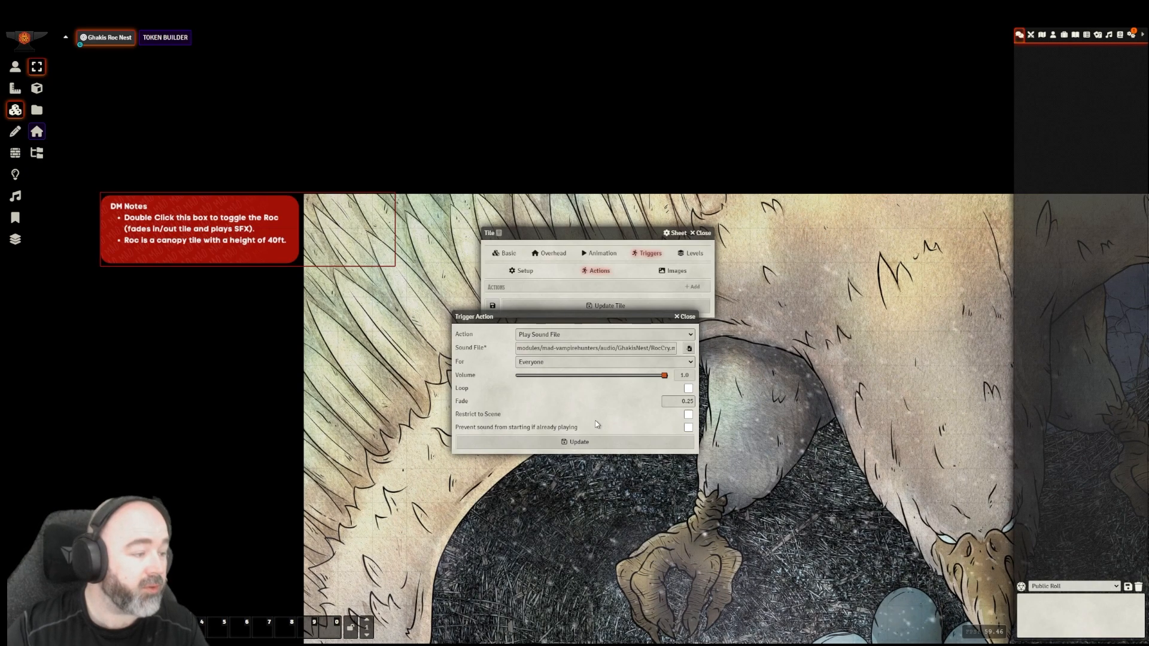
Save the play-sound action and add an Activate/Deactivate action for this tile
left_click(578, 442)
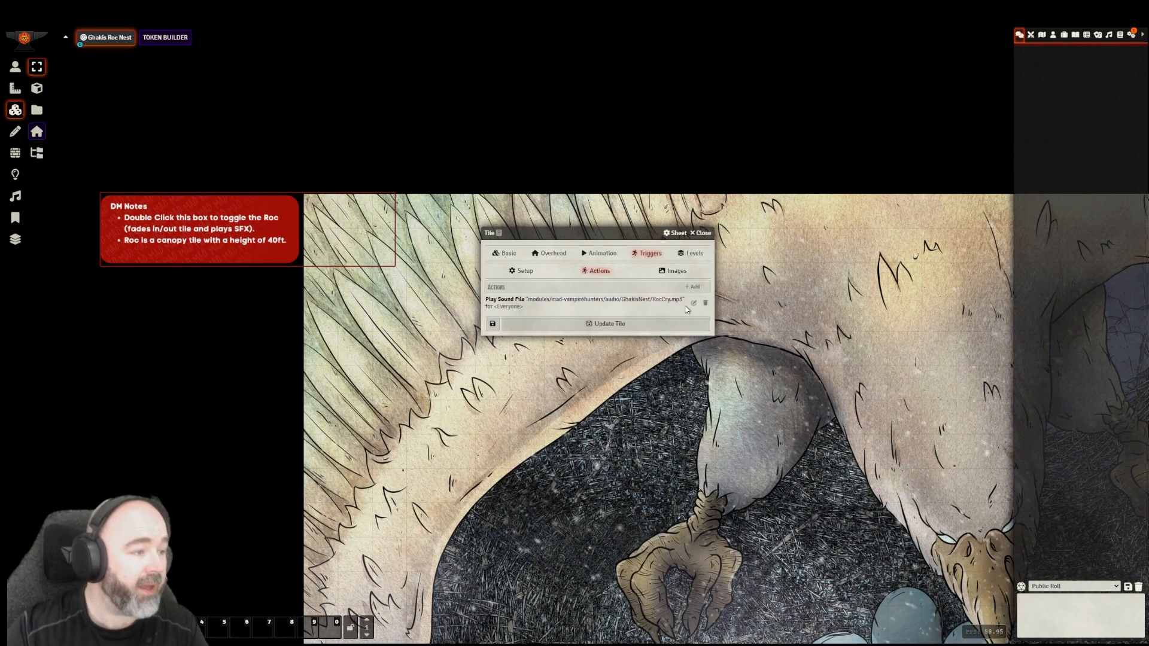
left_click(693, 303)
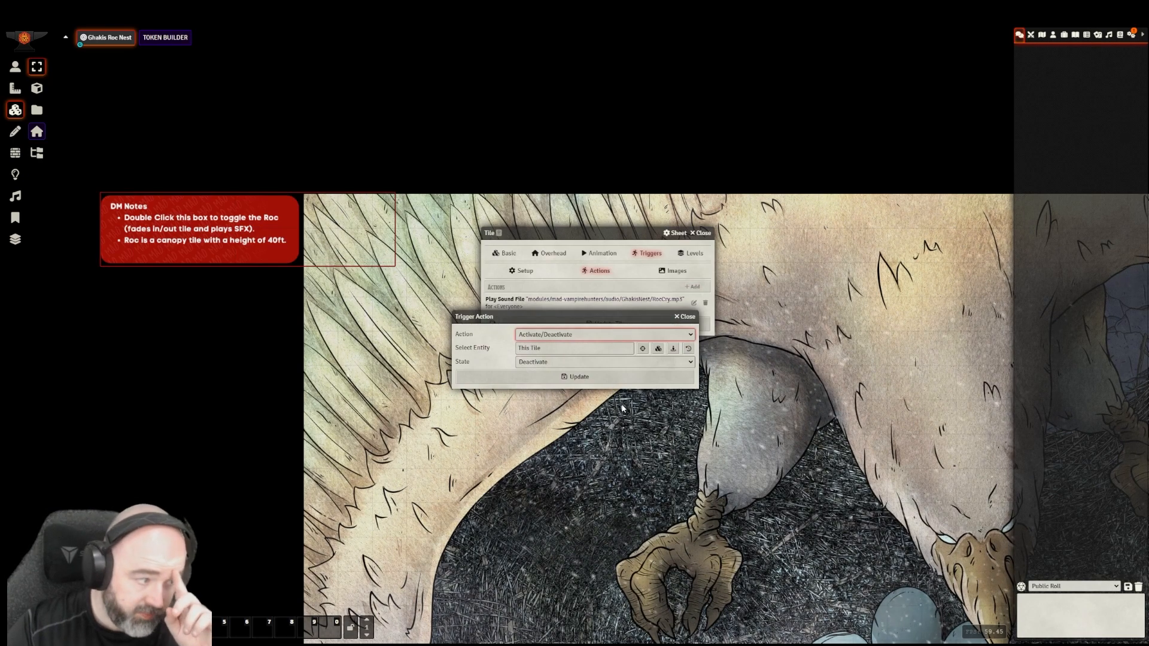
left_click(603, 334)
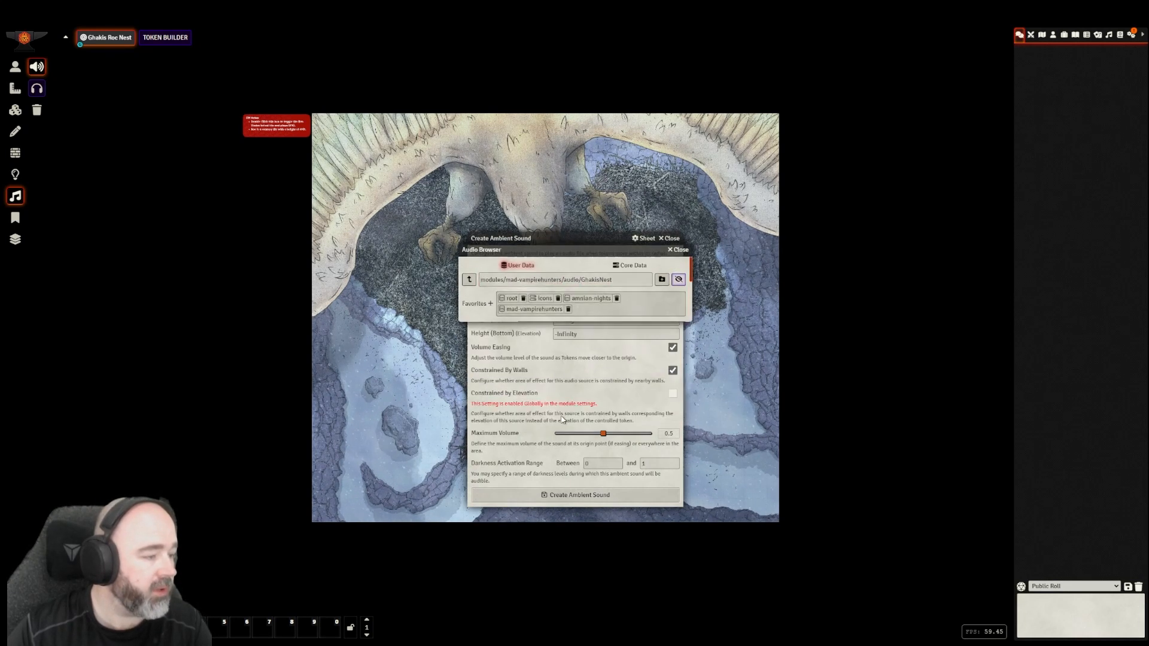
Create the nest ambient sound at 0.15 maximum volume, unconstrained by walls
left_click(677, 249)
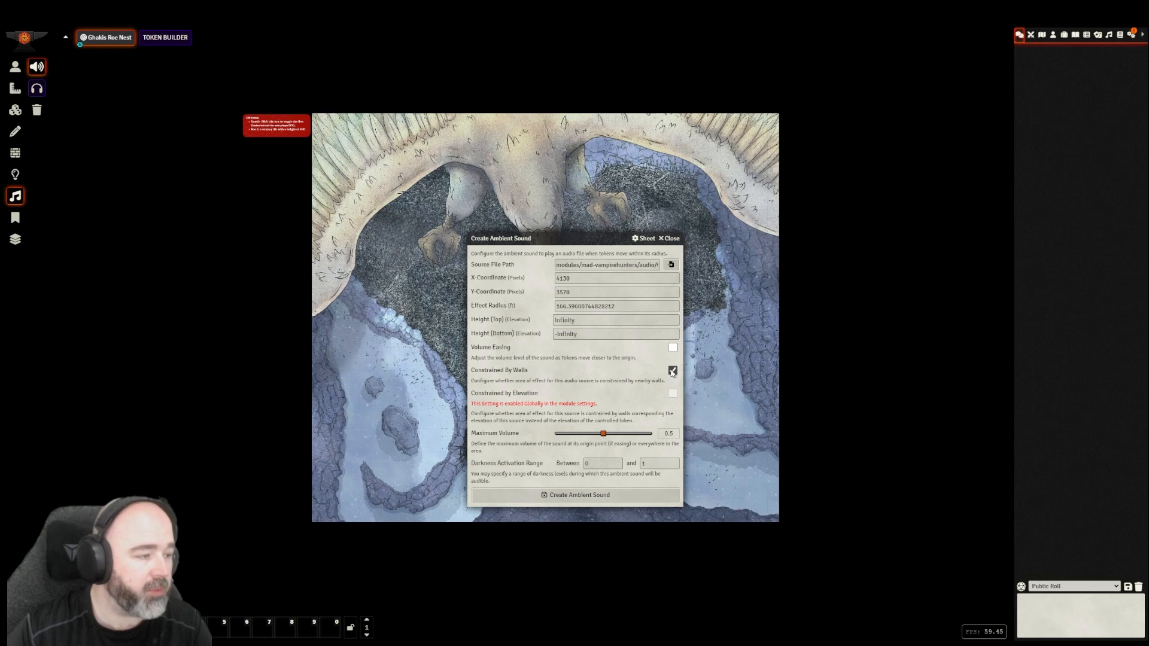
left_click_drag(602, 433, 576, 433)
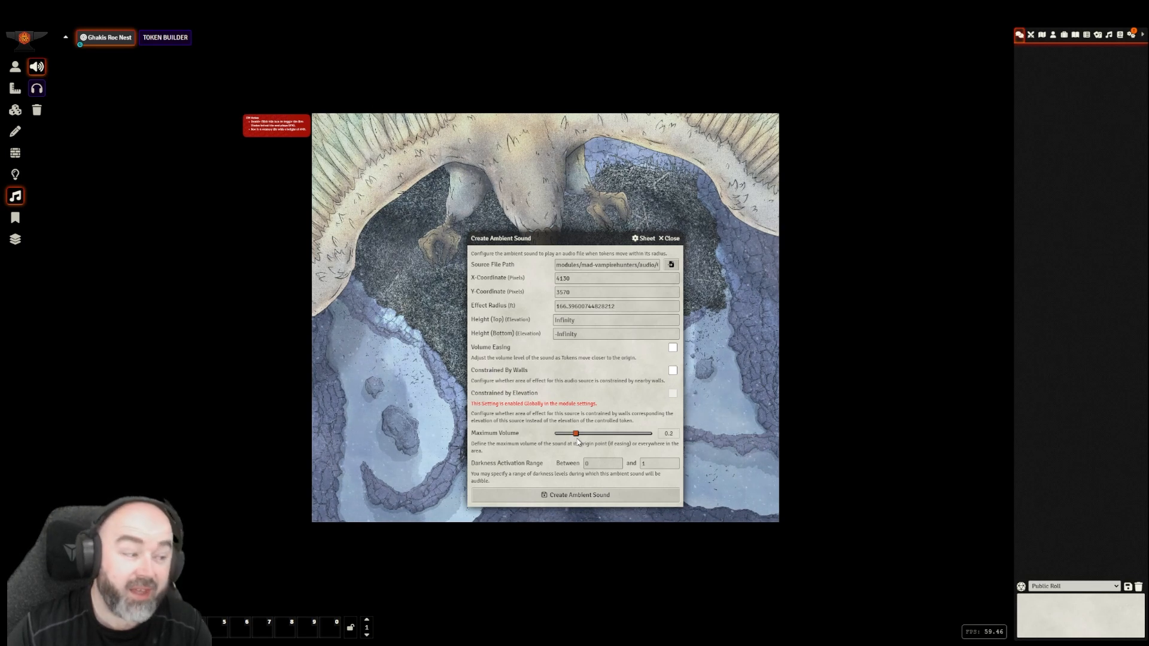
left_click_drag(576, 434, 571, 433)
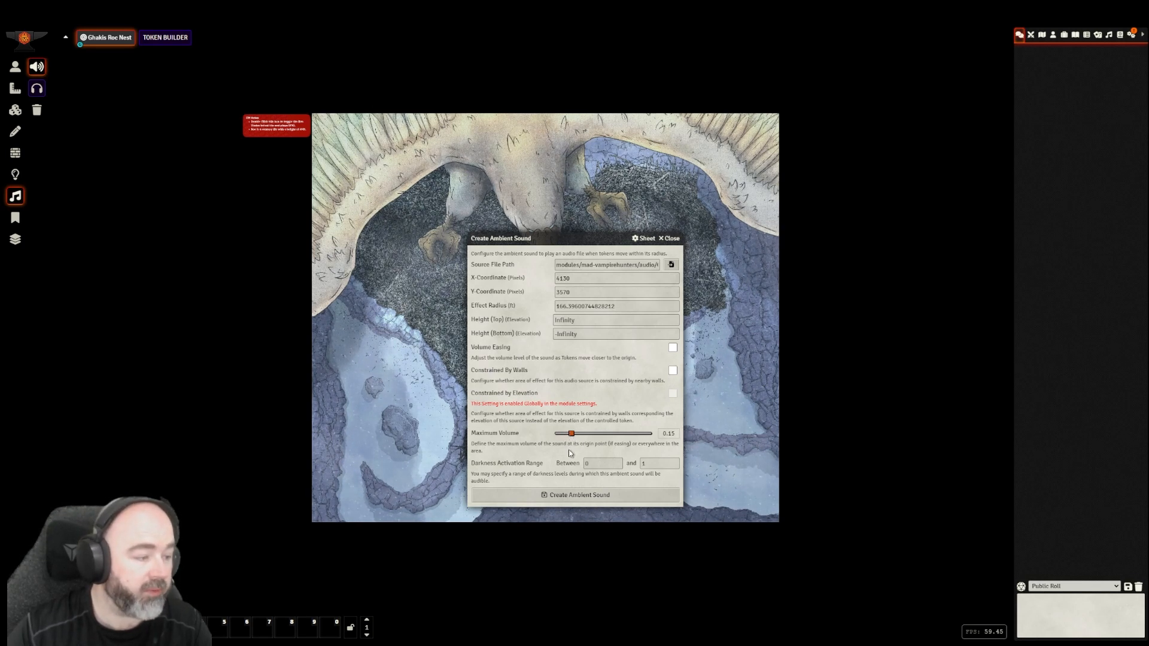
left_click(668, 238)
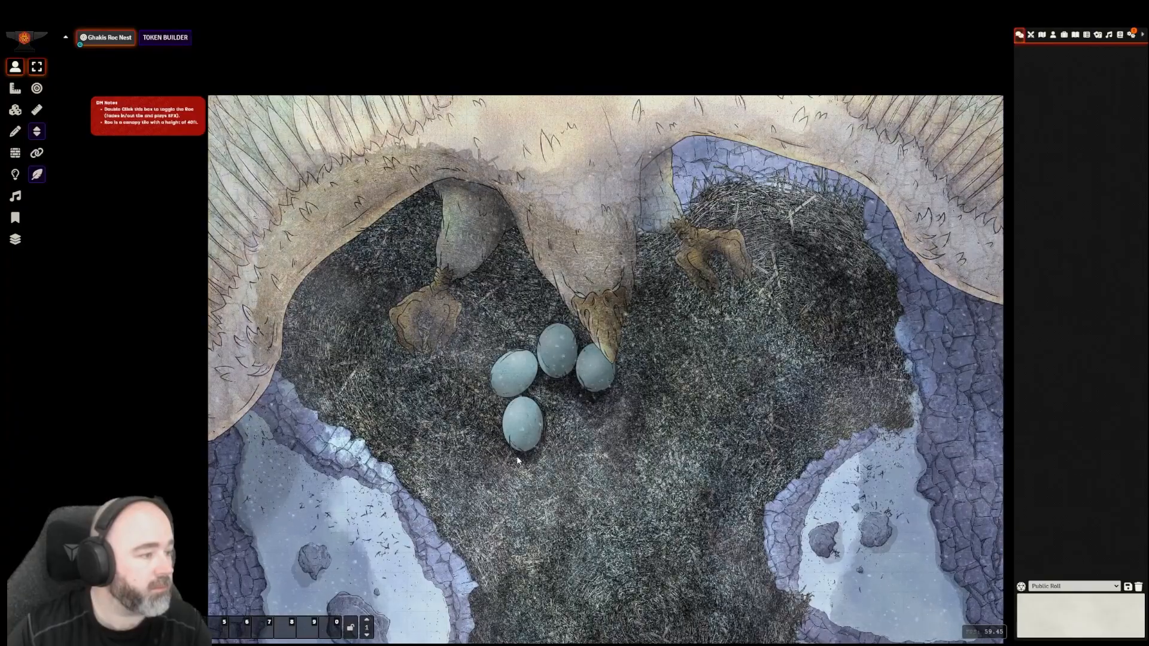
double_click(518, 460)
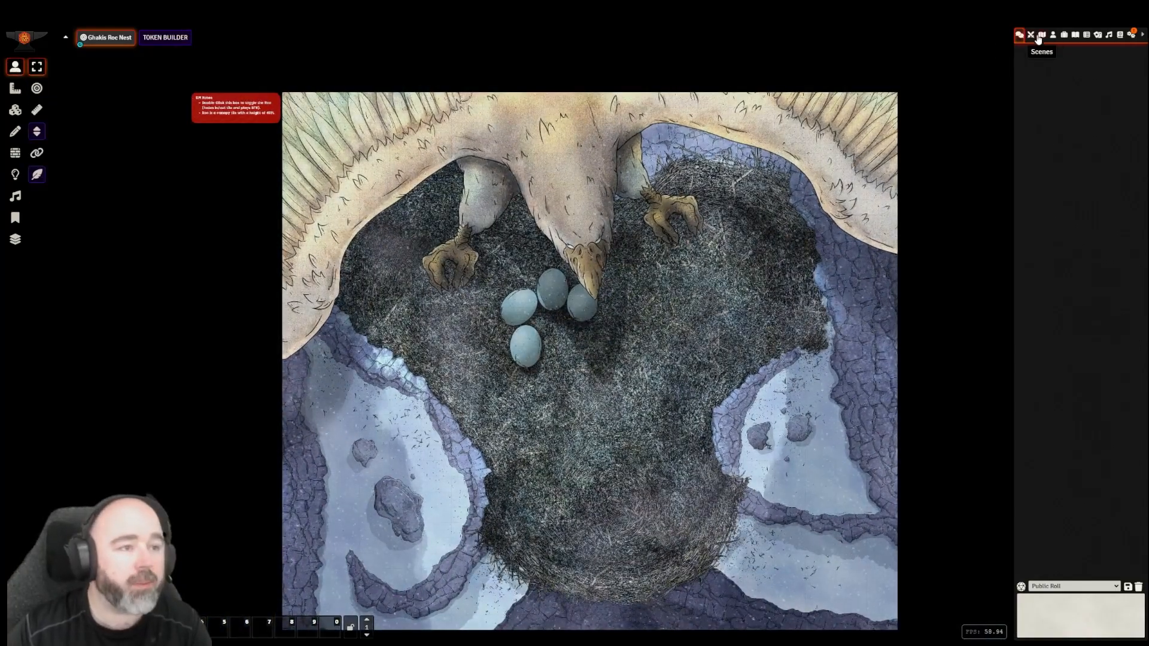
Duplicate the Ghakis Roc Nest scene and label the original '(Day)'
left_click(1041, 35)
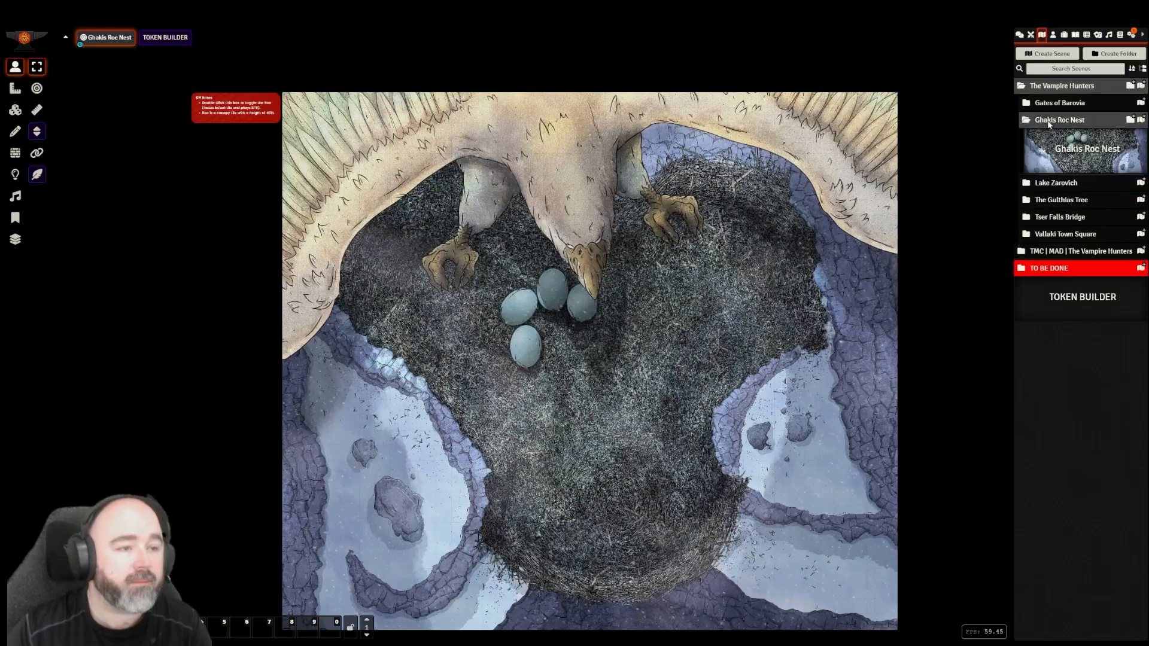
right_click(1057, 120)
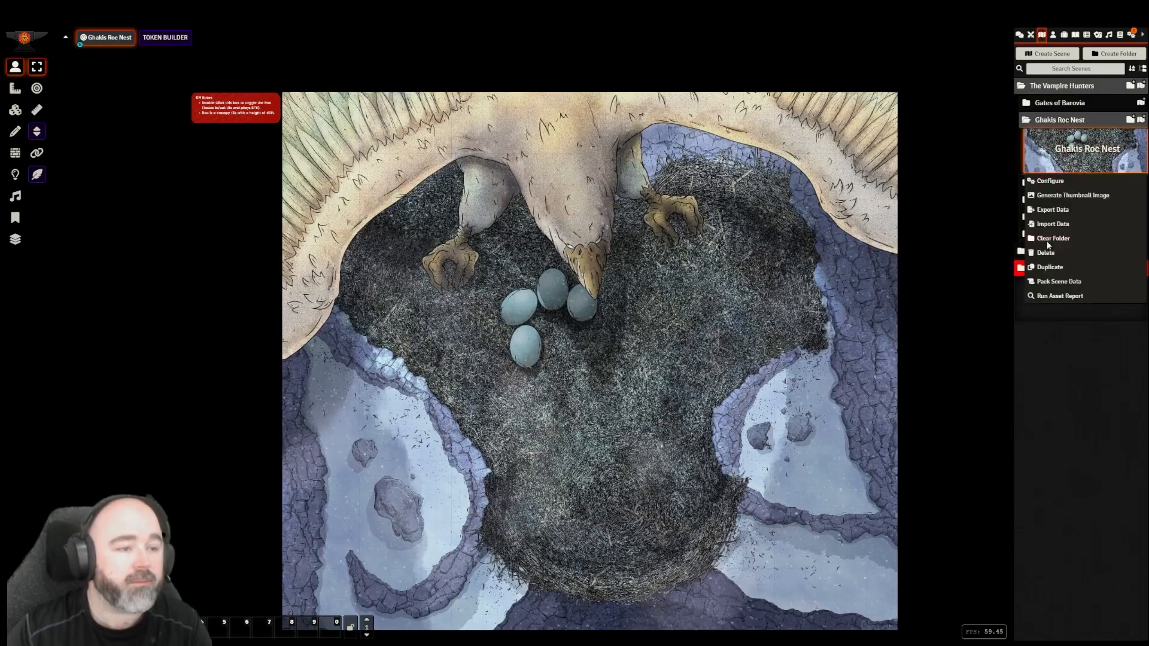
left_click(1050, 180)
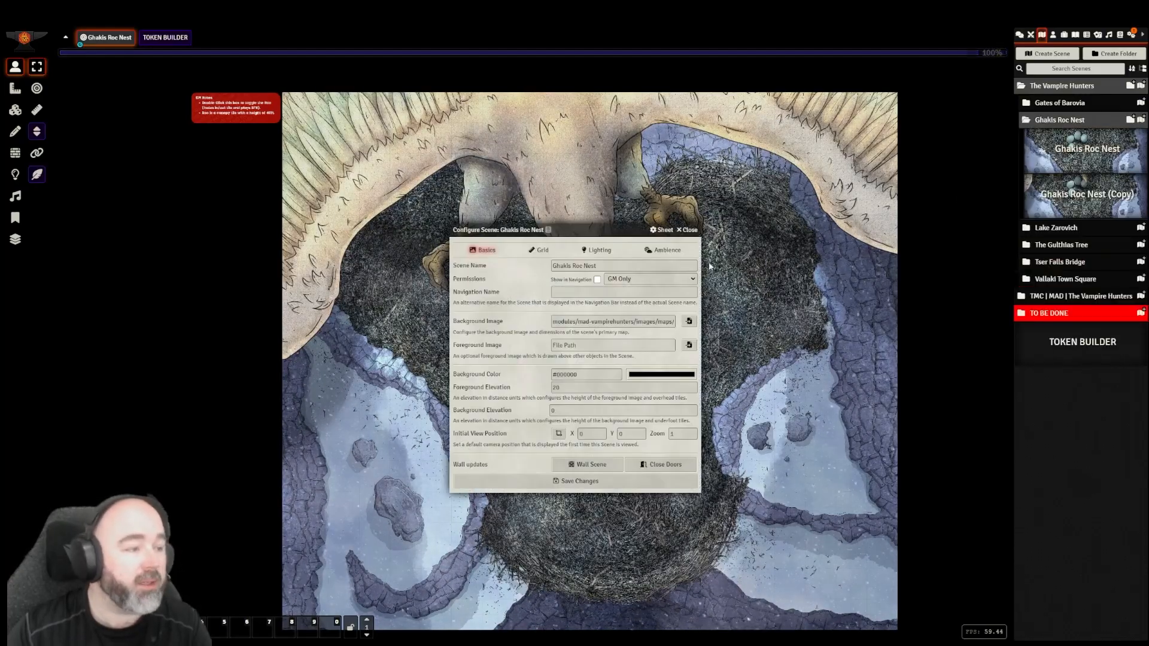
left_click(623, 266)
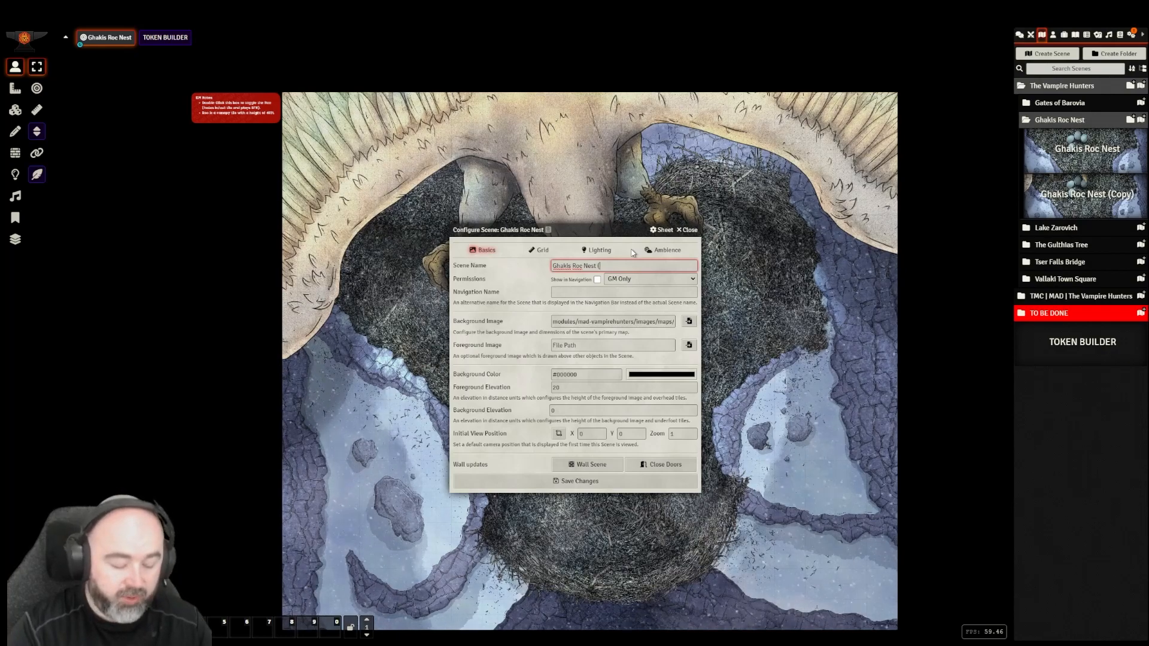
type("Day)")
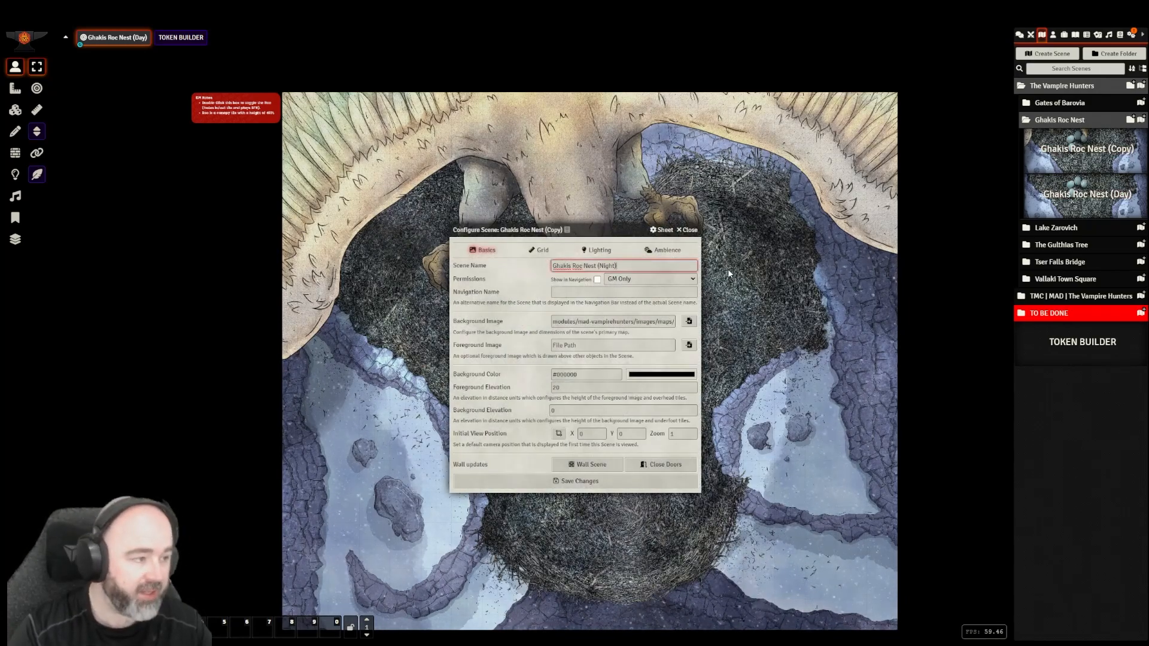
Give the copy the Night nest map as background and save it as the (Night) scene
left_click(687, 321)
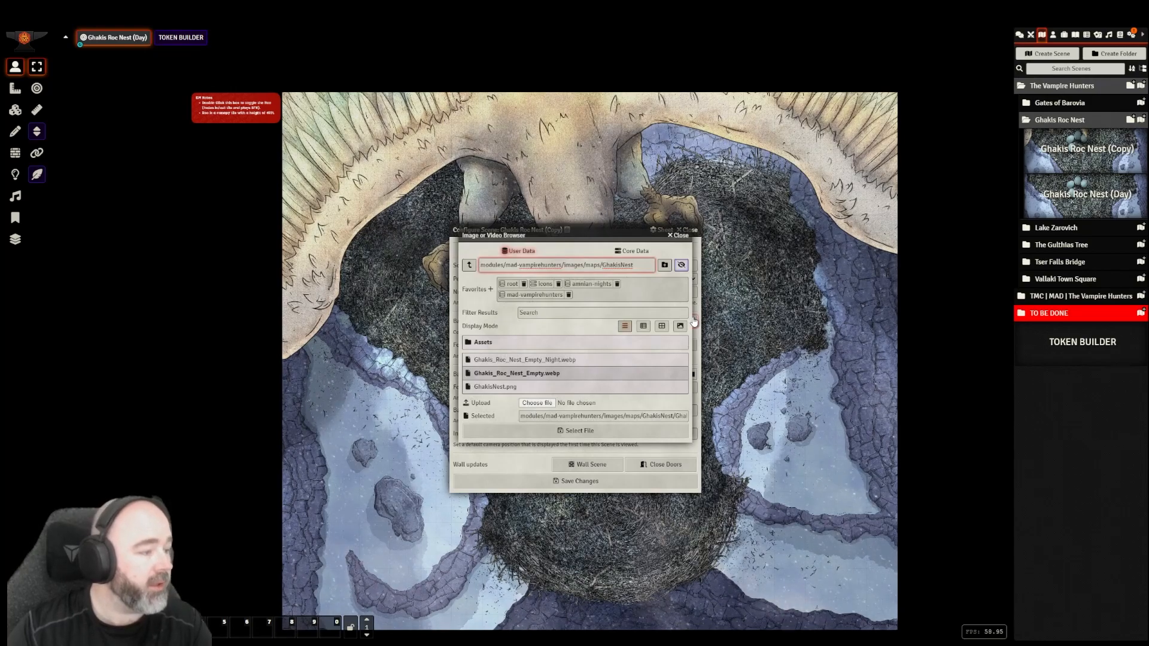
left_click(517, 374)
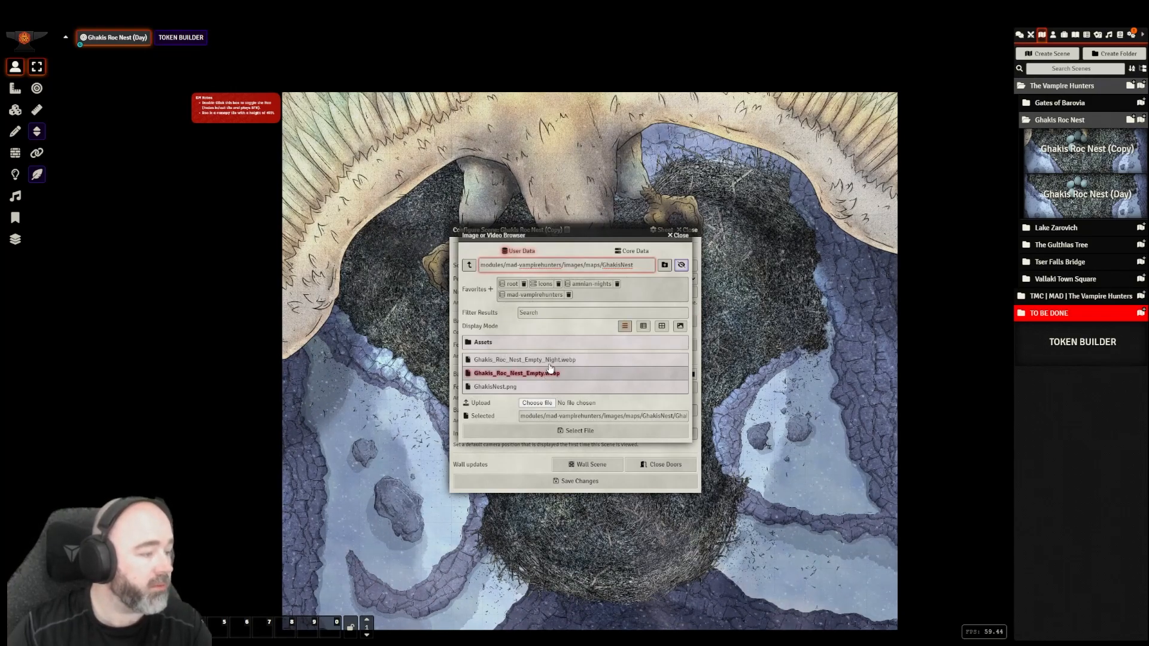
left_click(580, 430)
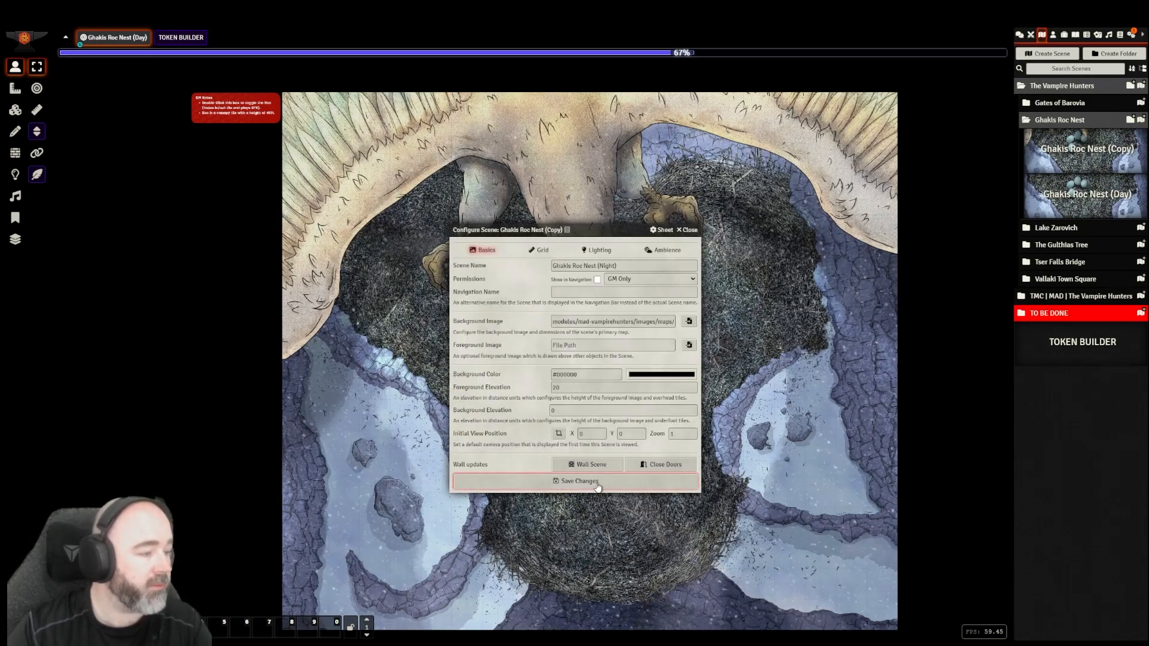
left_click(576, 481)
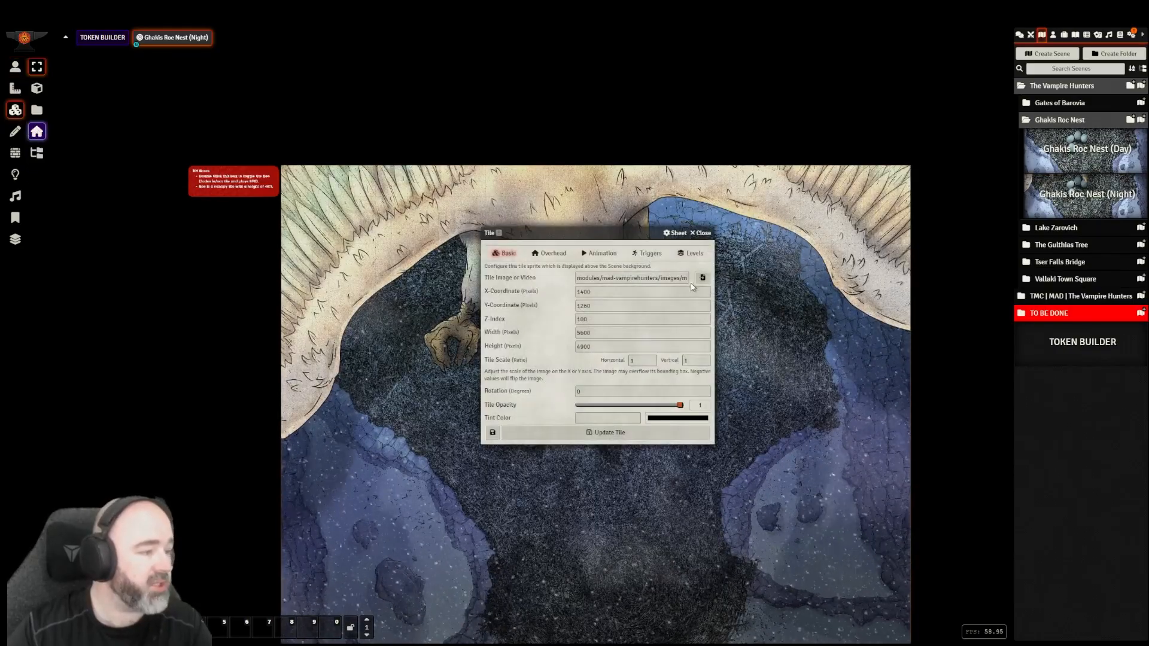
Reselect the roc tile's image on the Night scene and update the tile
left_click(702, 276)
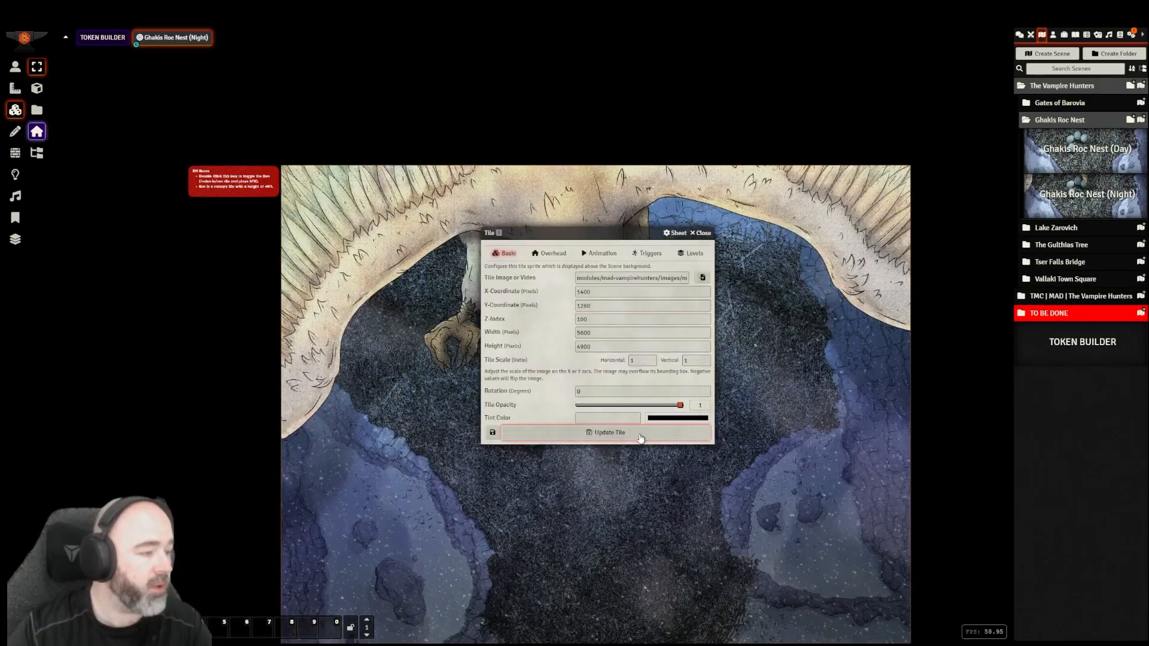
left_click(608, 432)
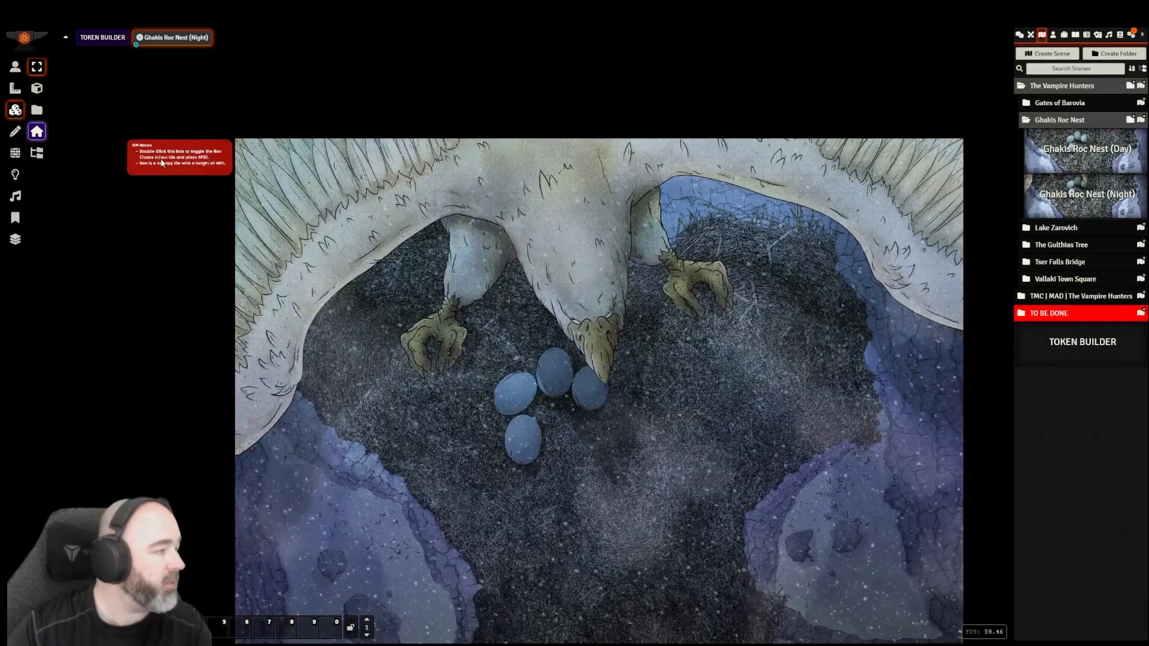
Edit the GM notes tile's show/hide toggle action and choose which roc tile it targets
double_click(180, 158)
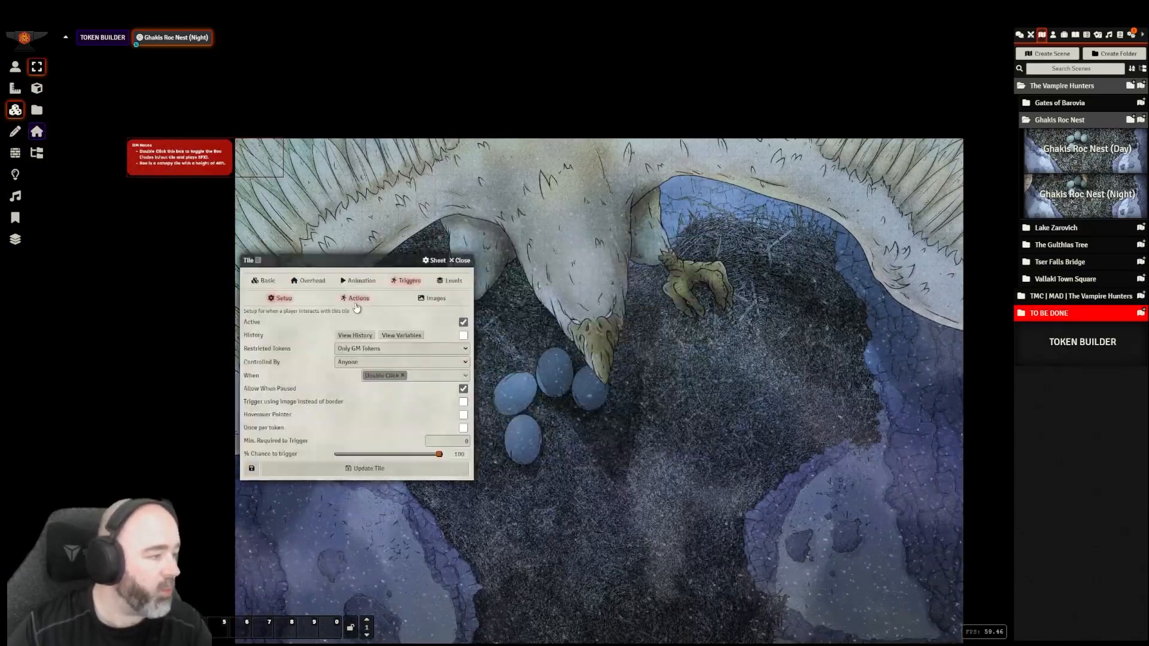
left_click(358, 298)
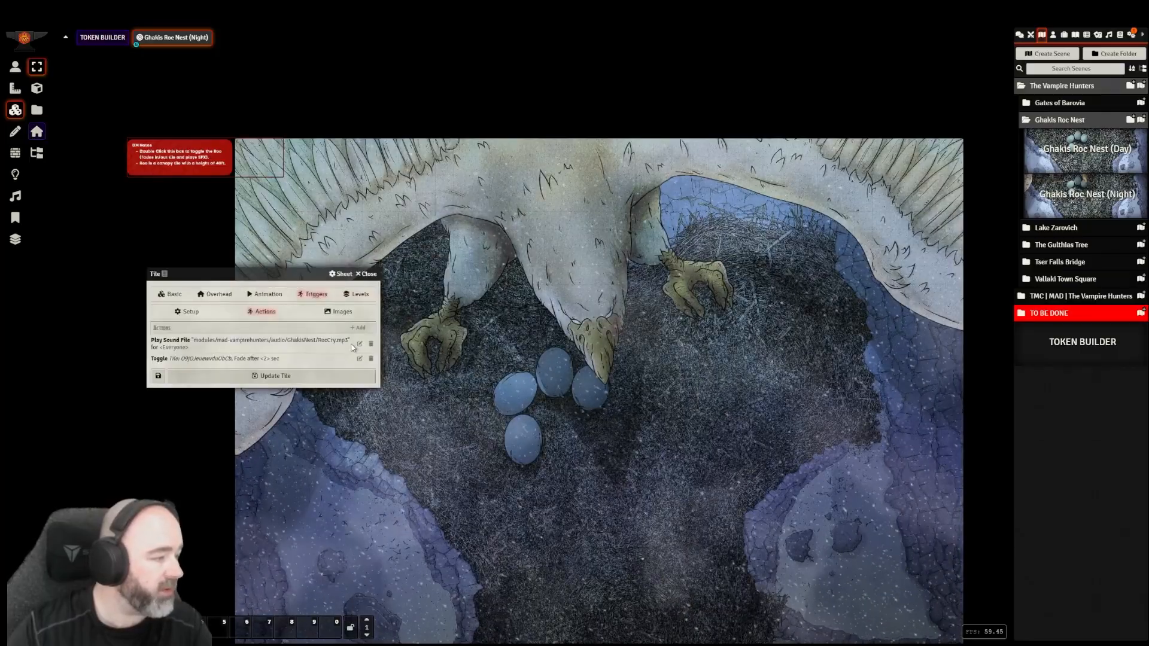
left_click(359, 359)
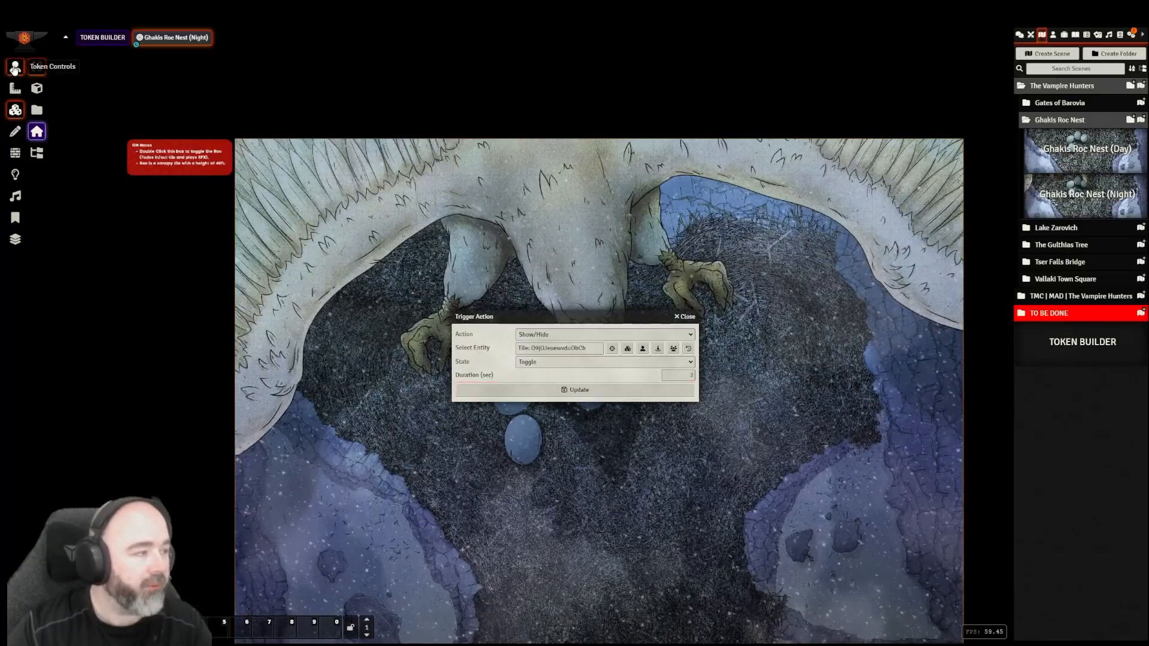
left_click(684, 316)
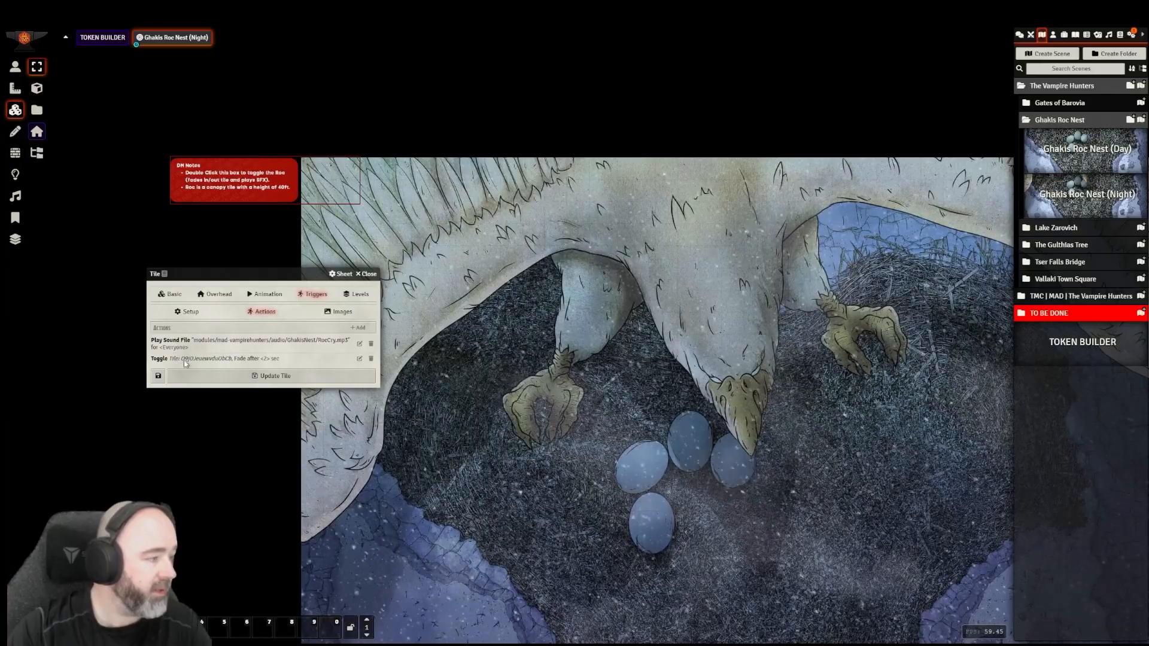
left_click(358, 358)
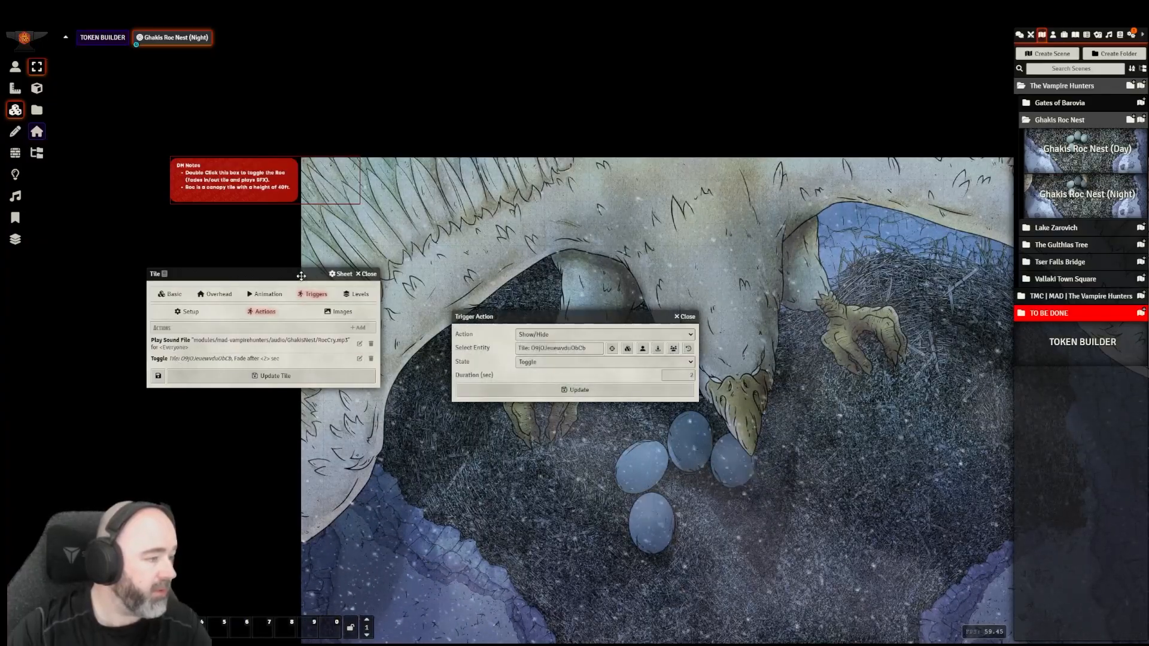
left_click(627, 348)
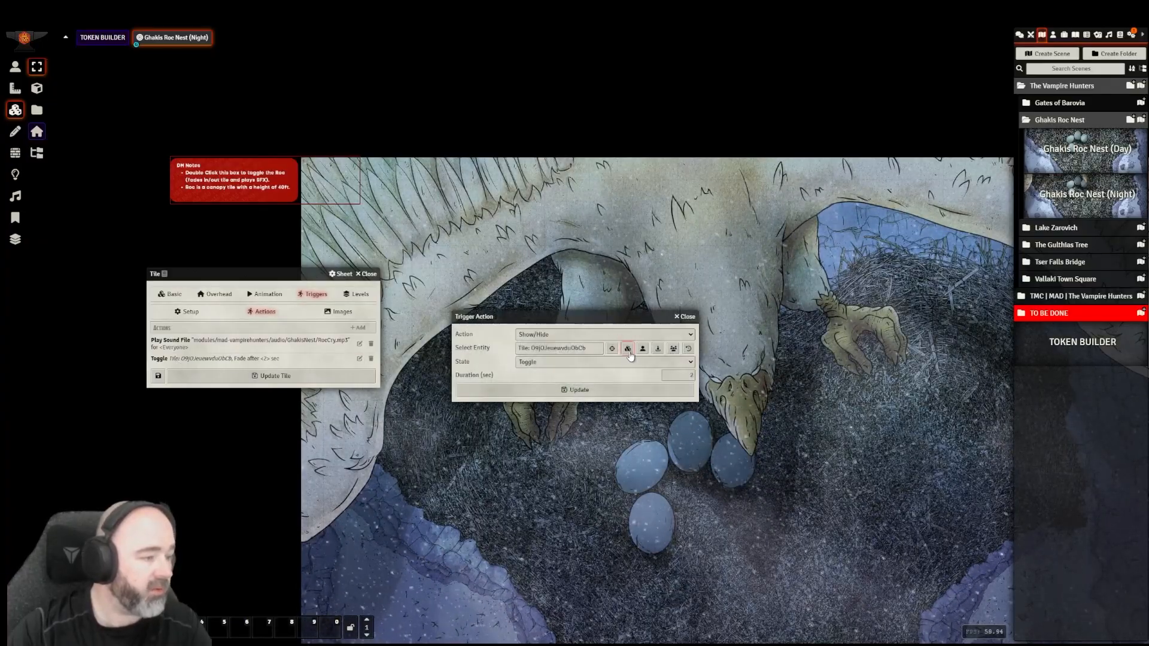